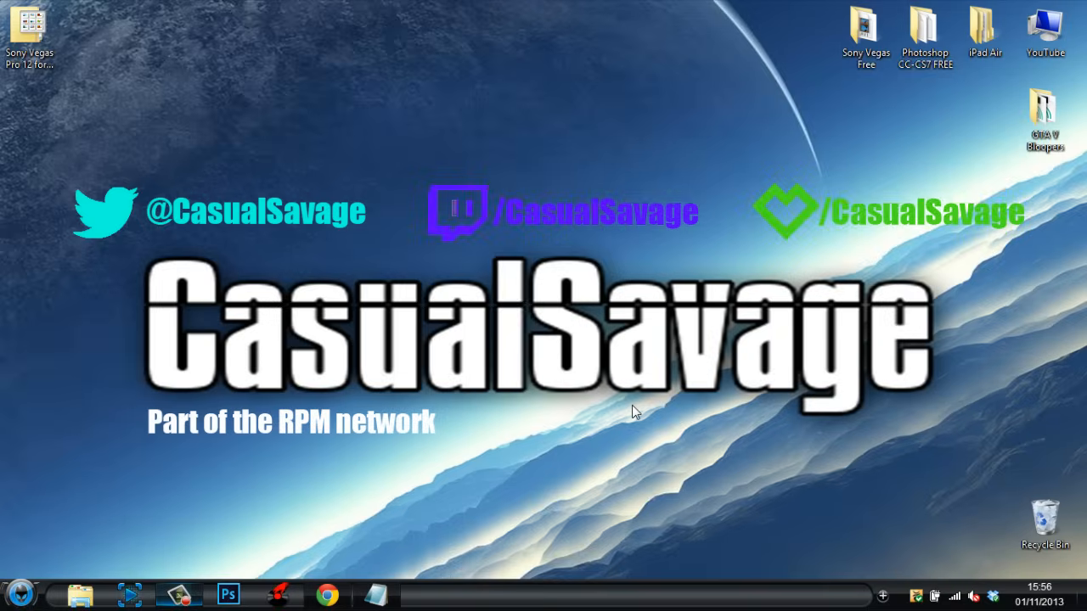
pyautogui.moveTo(384, 313)
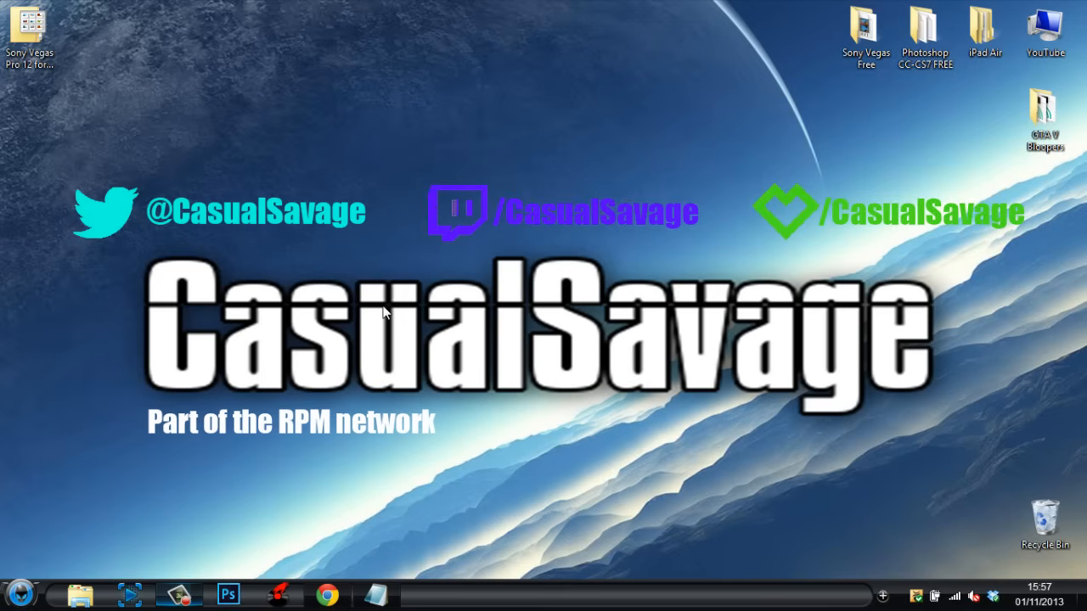
pyautogui.moveTo(365, 331)
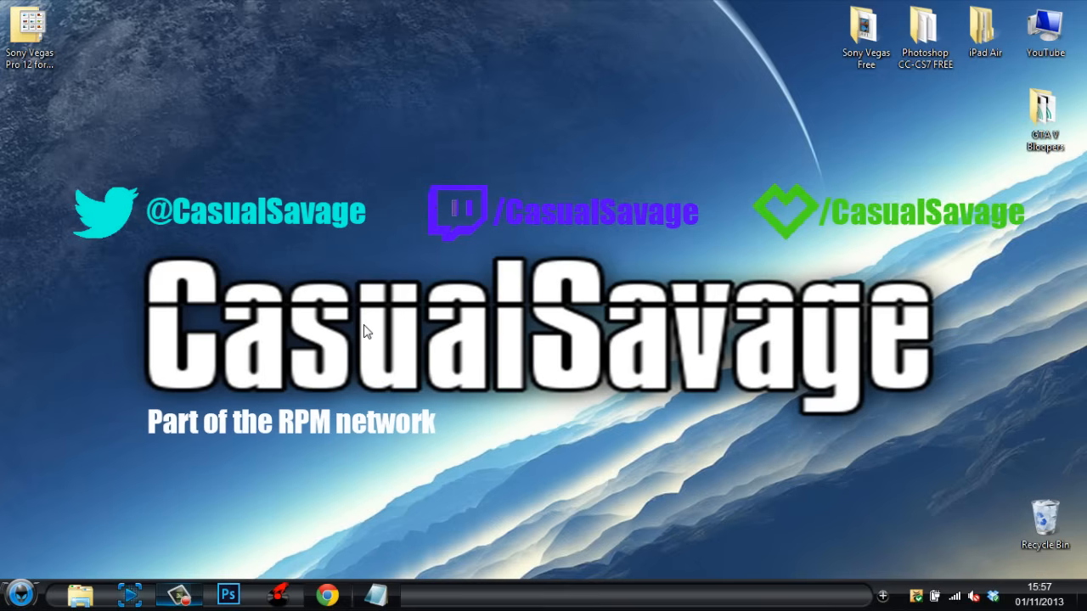
pyautogui.moveTo(326, 595)
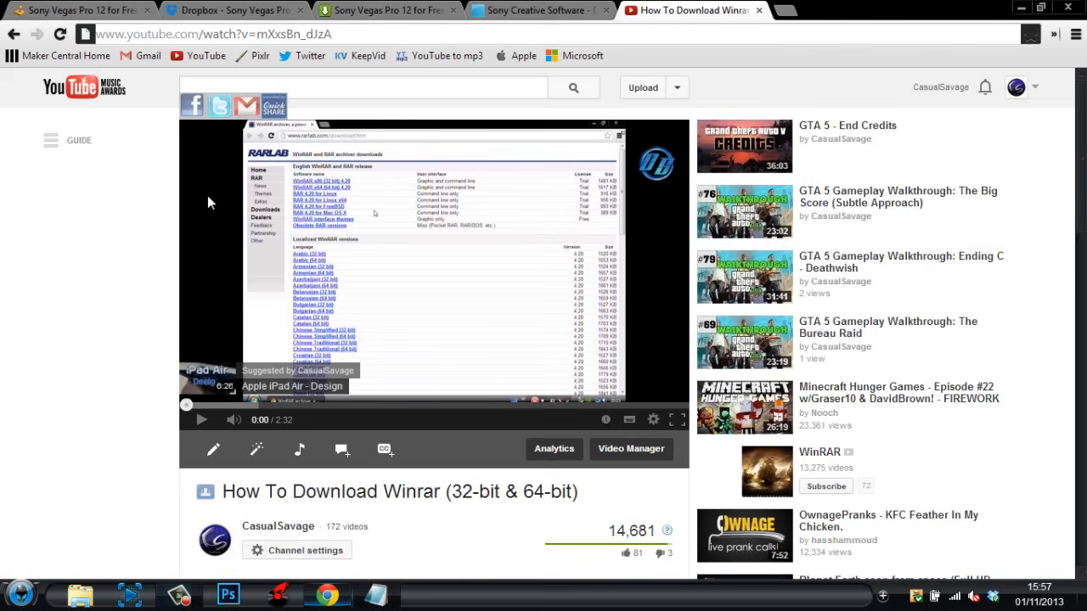
pyautogui.moveTo(122, 230)
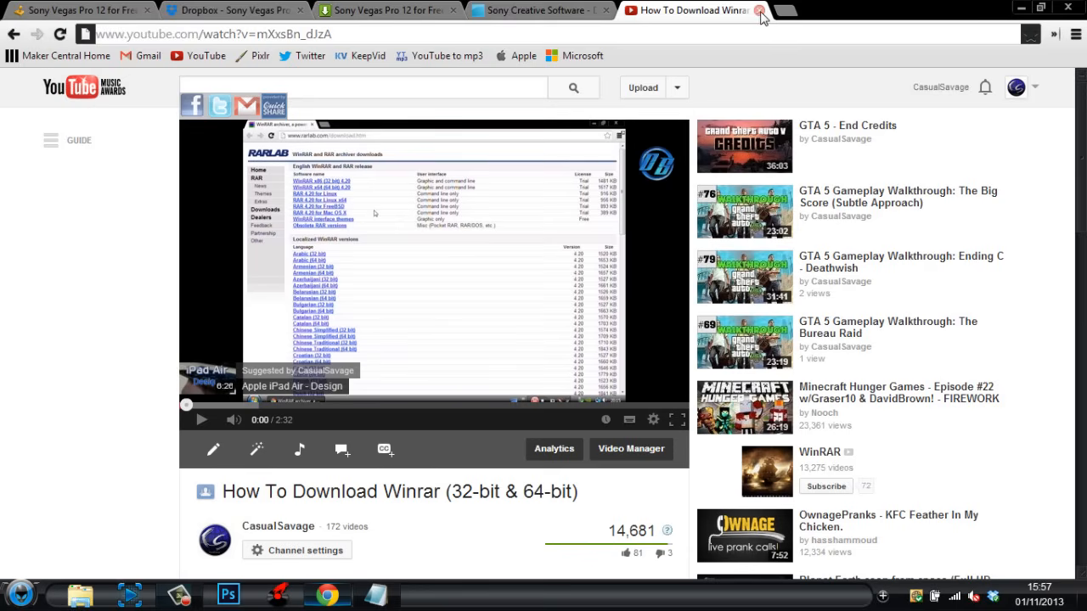
# - Leave the WinRAR tutorial video and show the GameFront page for Sony Vegas Pro 12 for Free.rar
pyautogui.click(761, 10)
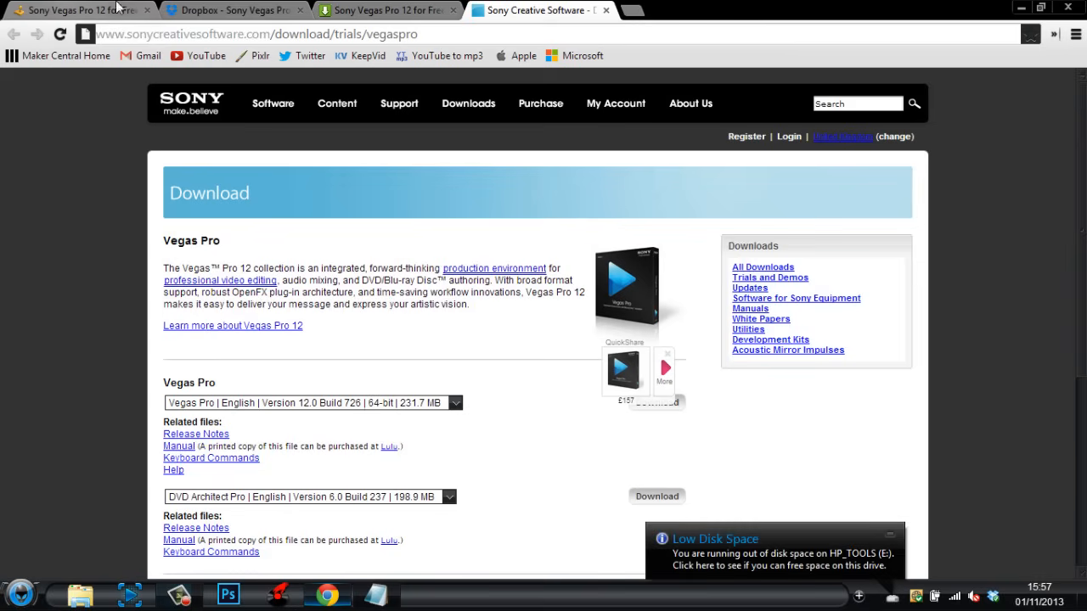
pyautogui.click(76, 10)
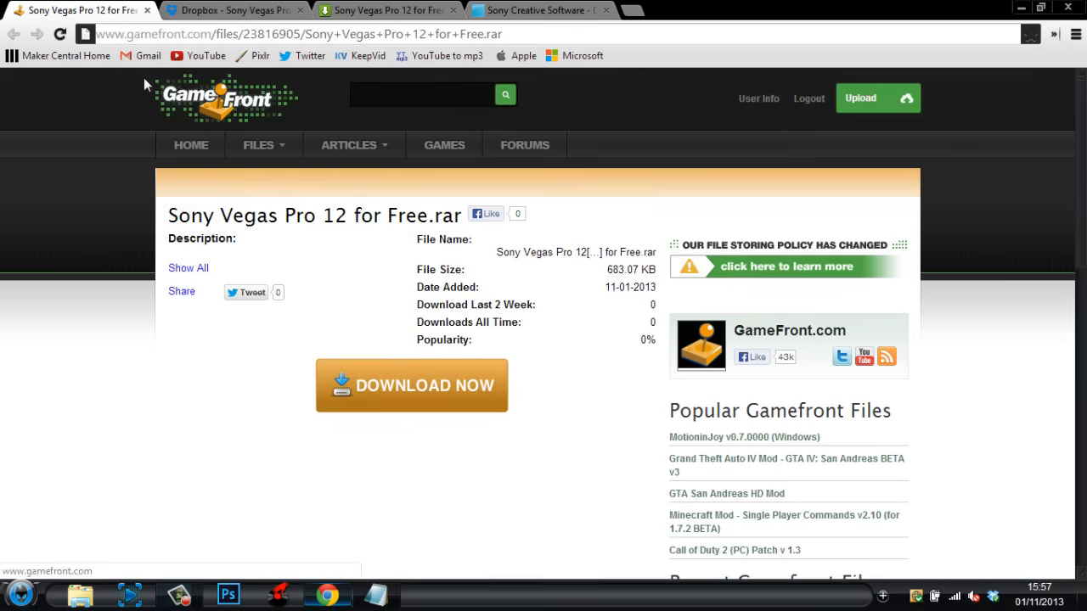
pyautogui.moveTo(211, 116)
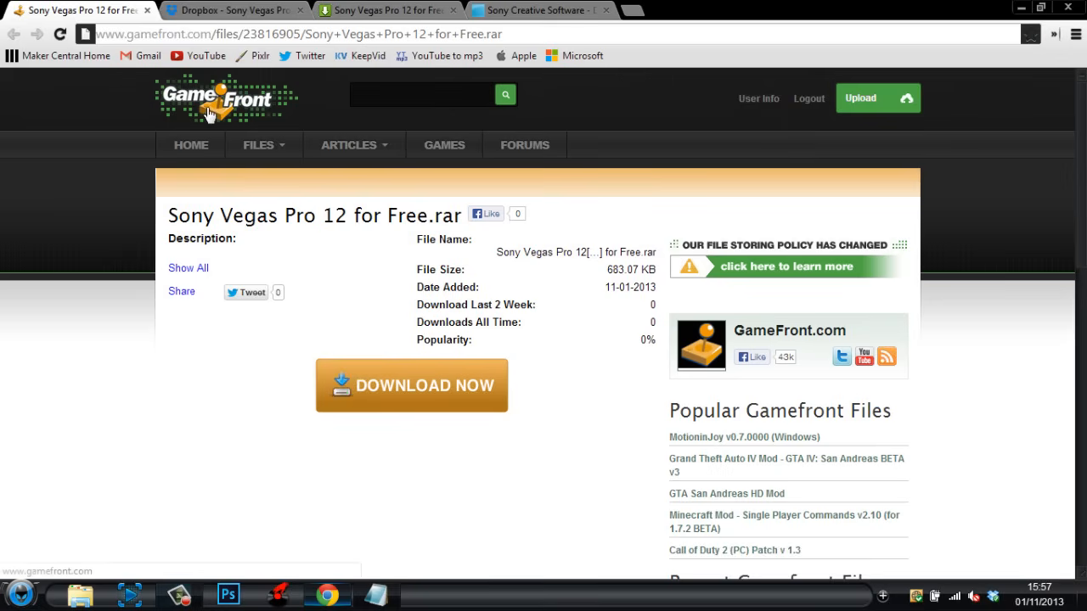
# - Request the GameFront download of the rar file, then switch to its Dropbox share page (683.07 KB)
pyautogui.click(411, 386)
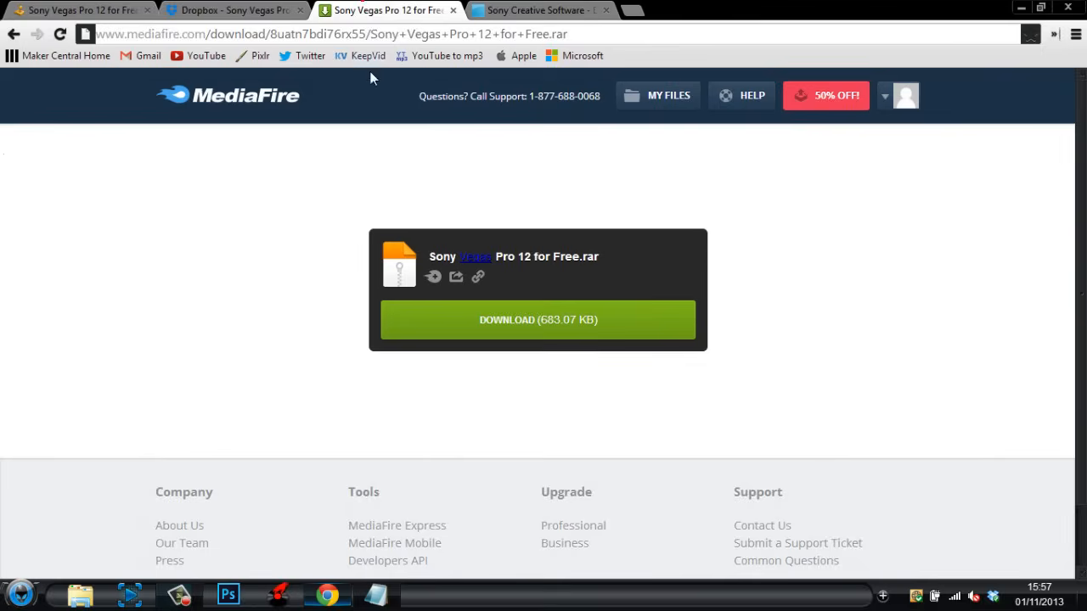
pyautogui.moveTo(271, 129)
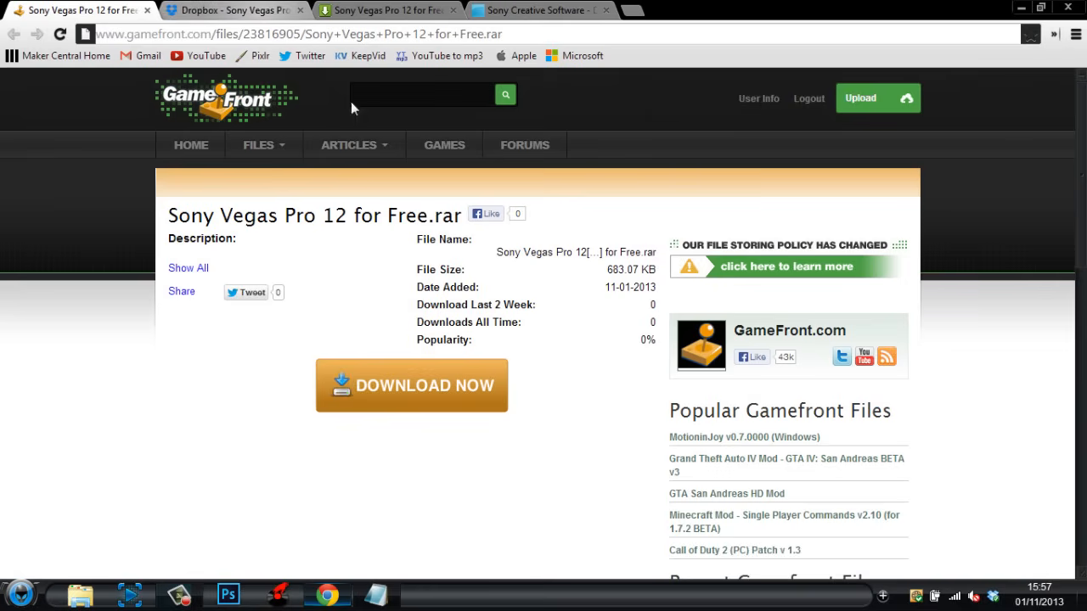
pyautogui.moveTo(363, 401)
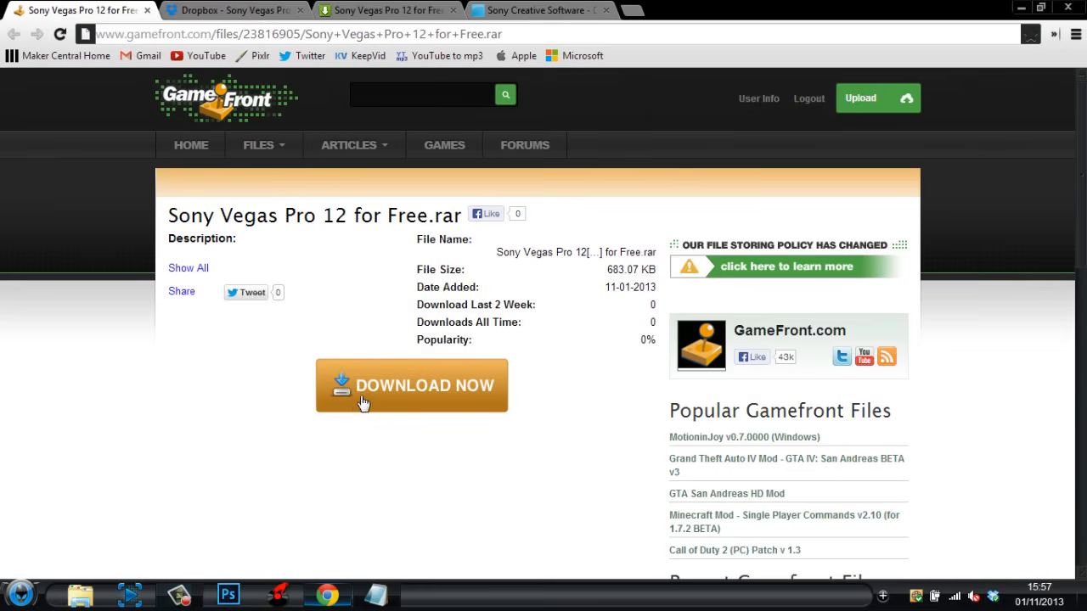
pyautogui.click(411, 386)
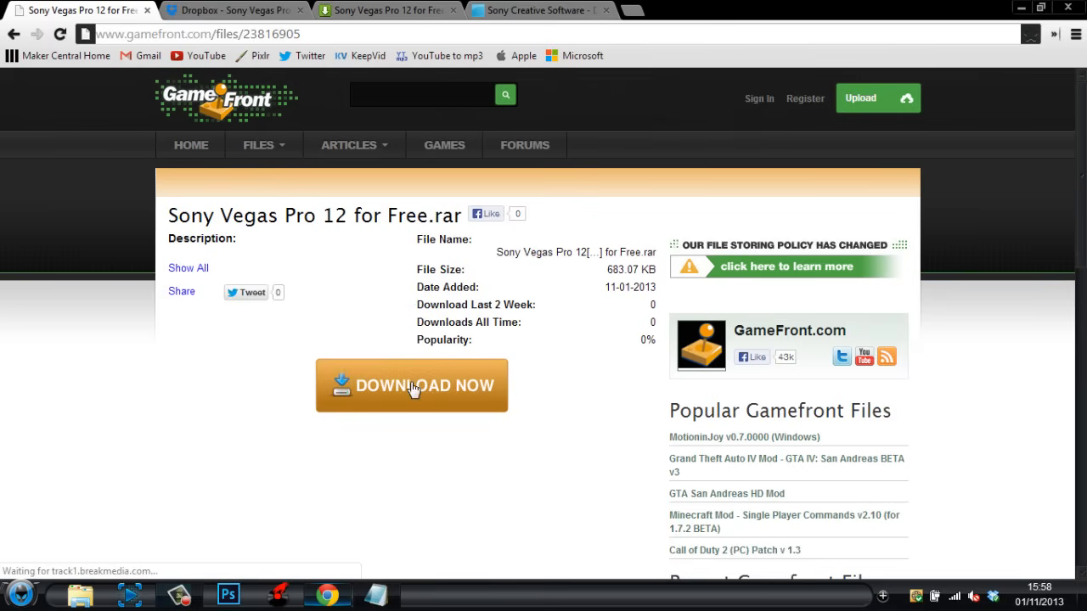
pyautogui.moveTo(394, 288)
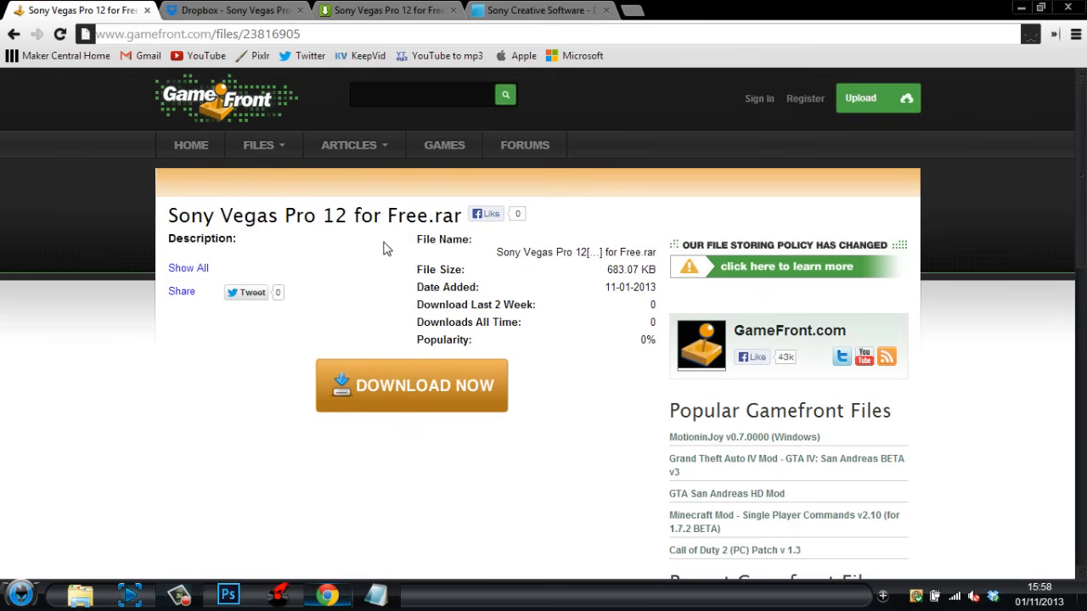
pyautogui.click(235, 10)
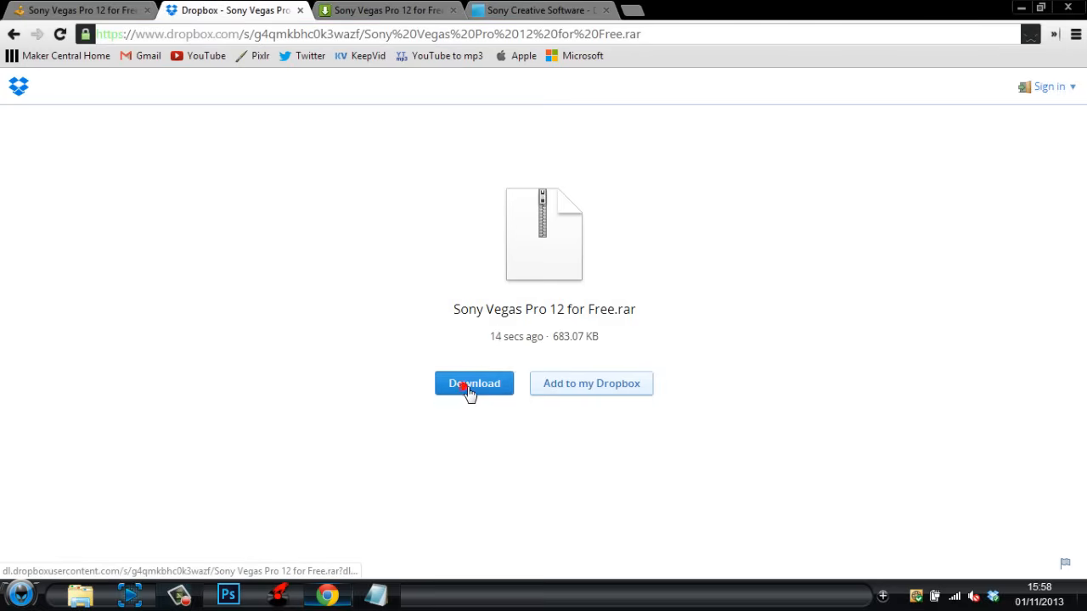
# - Start the Dropbox download of the rar file and cancel its Save As prompt
pyautogui.click(474, 384)
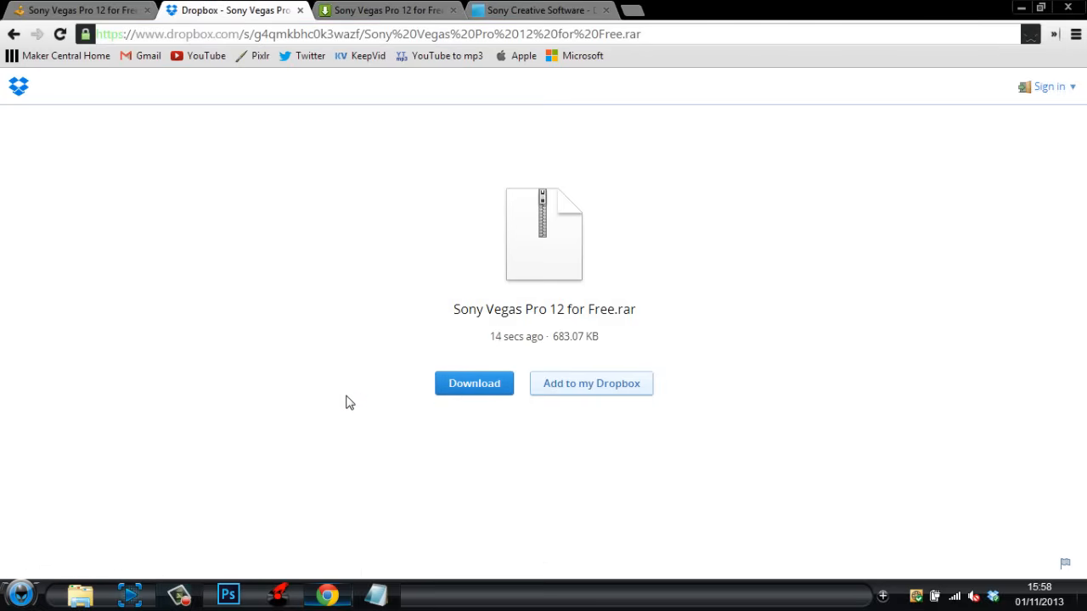
pyautogui.click(474, 384)
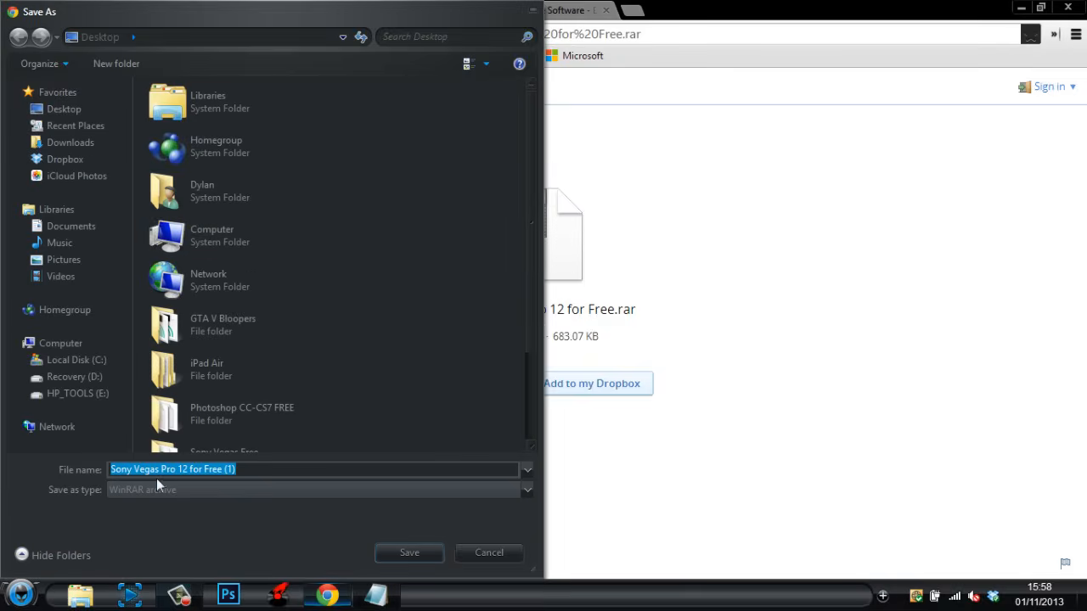
pyautogui.moveTo(489, 554)
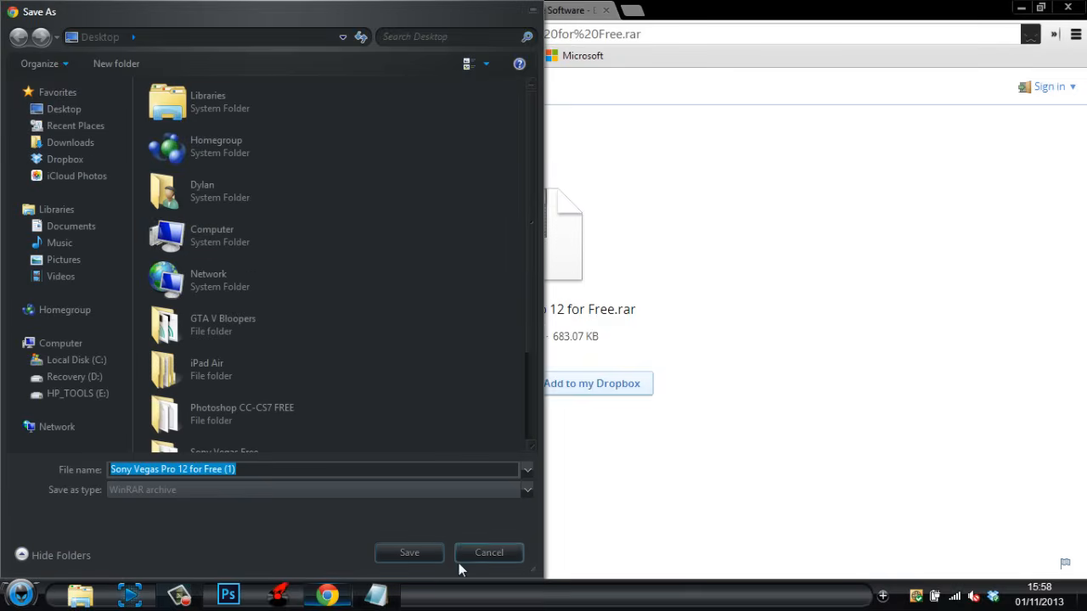
pyautogui.click(489, 554)
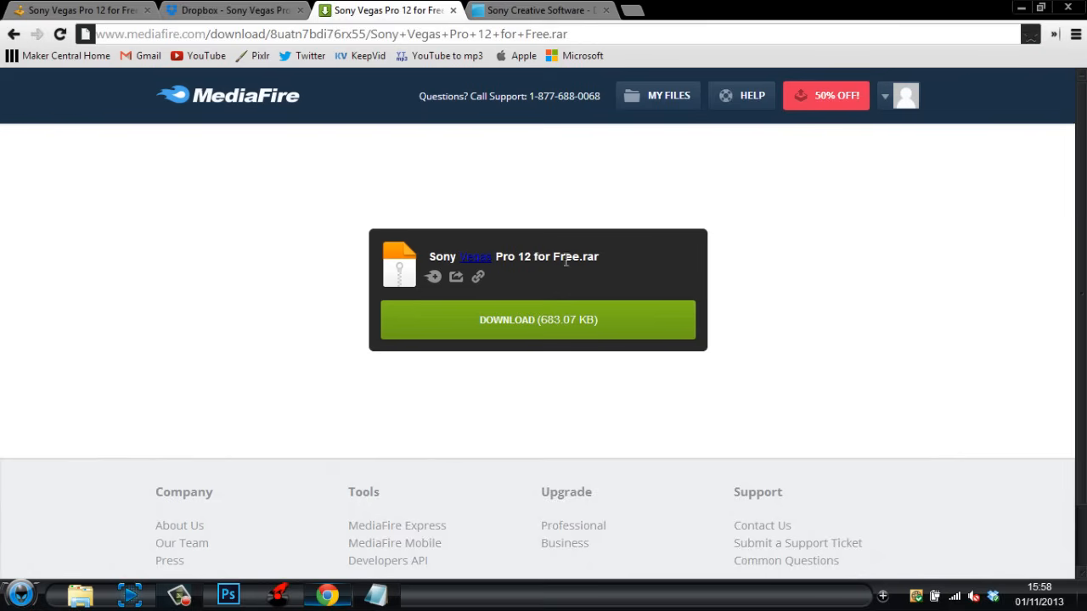
pyautogui.moveTo(217, 119)
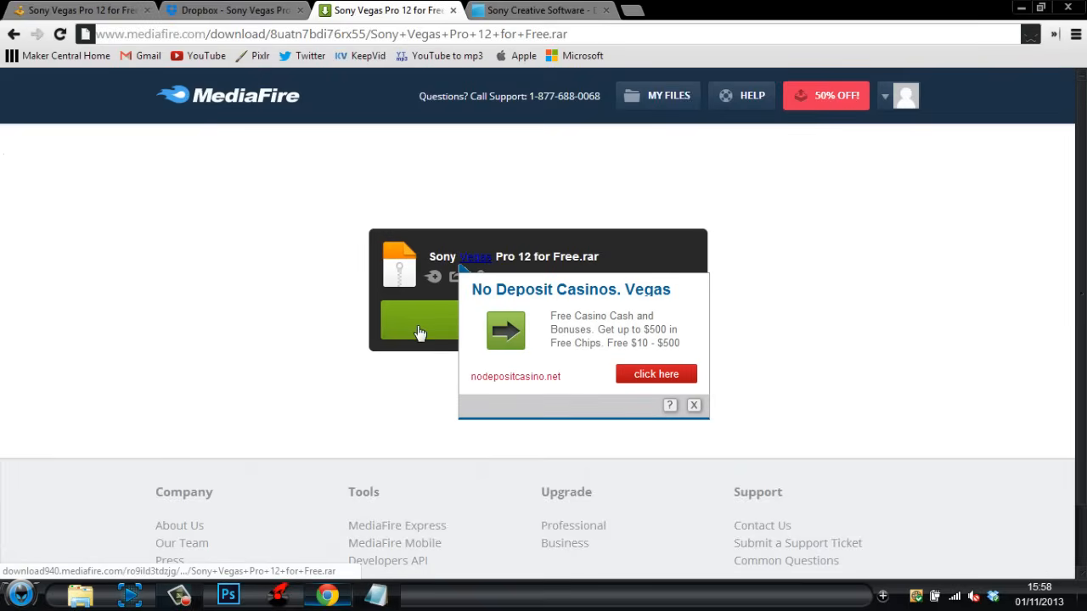
# - Start the MediaFire download, cancel its Save As prompt, and close the file-host tabs
pyautogui.click(421, 320)
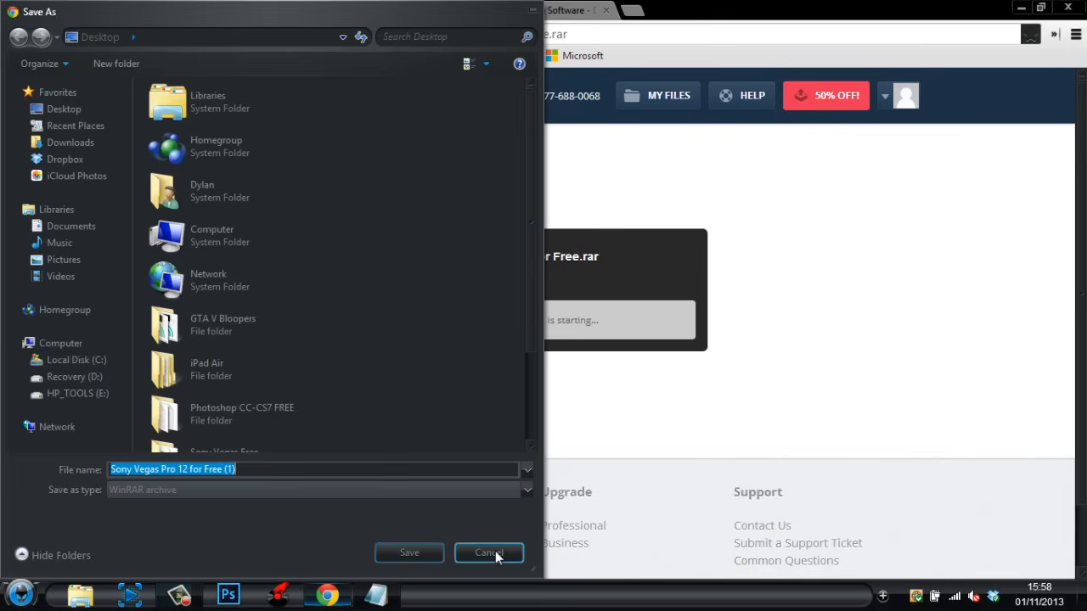
pyautogui.click(490, 554)
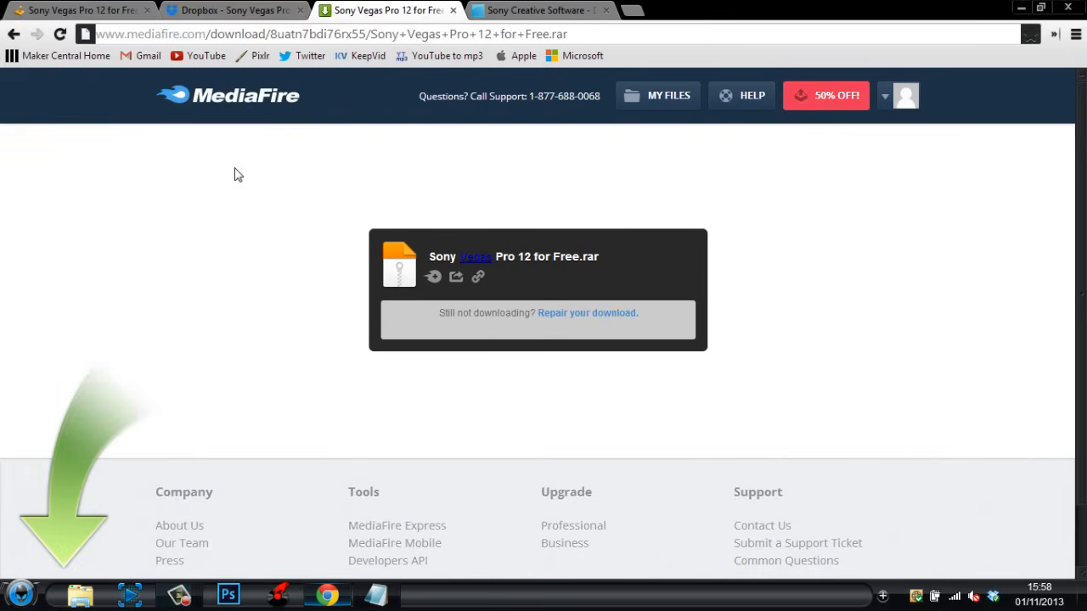
pyautogui.moveTo(392, 24)
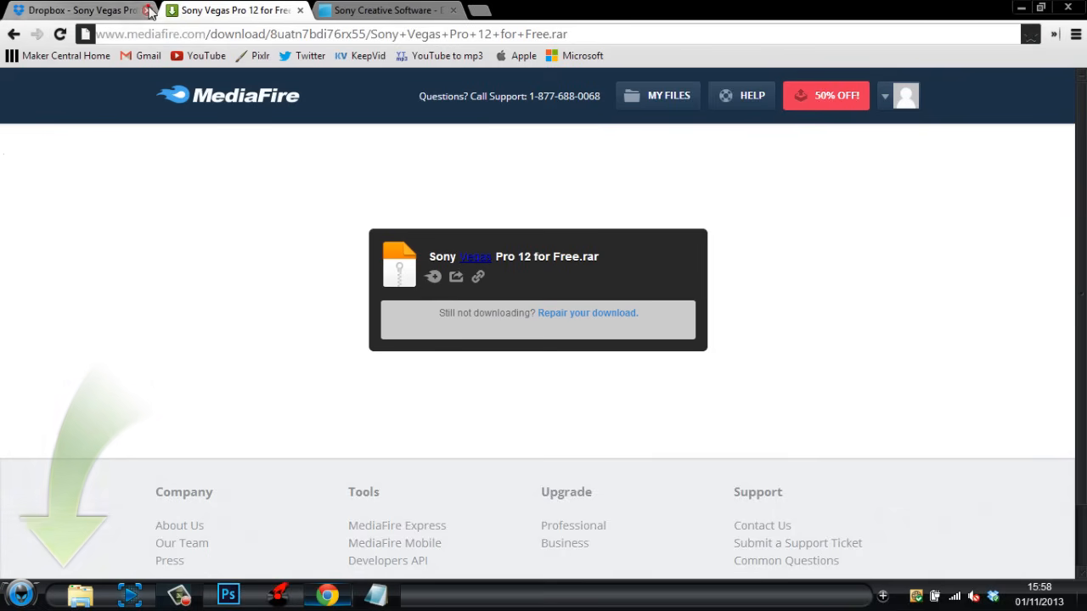
pyautogui.click(149, 10)
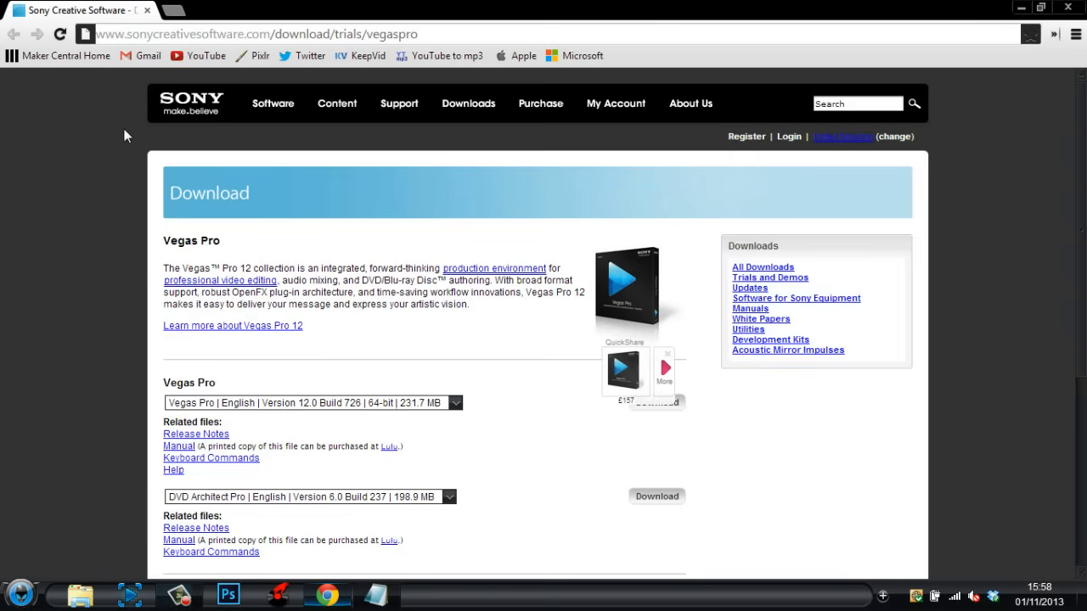
pyautogui.moveTo(748, 136)
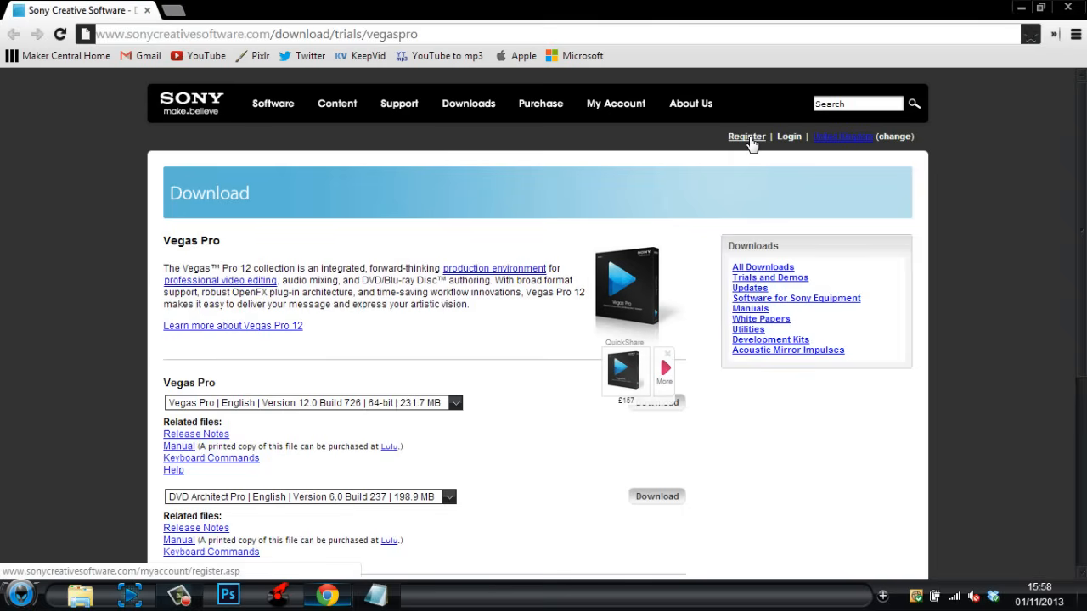
# - Reach the Sony account sign-in form and enter the email starting 'toxicg' to log in
pyautogui.click(746, 135)
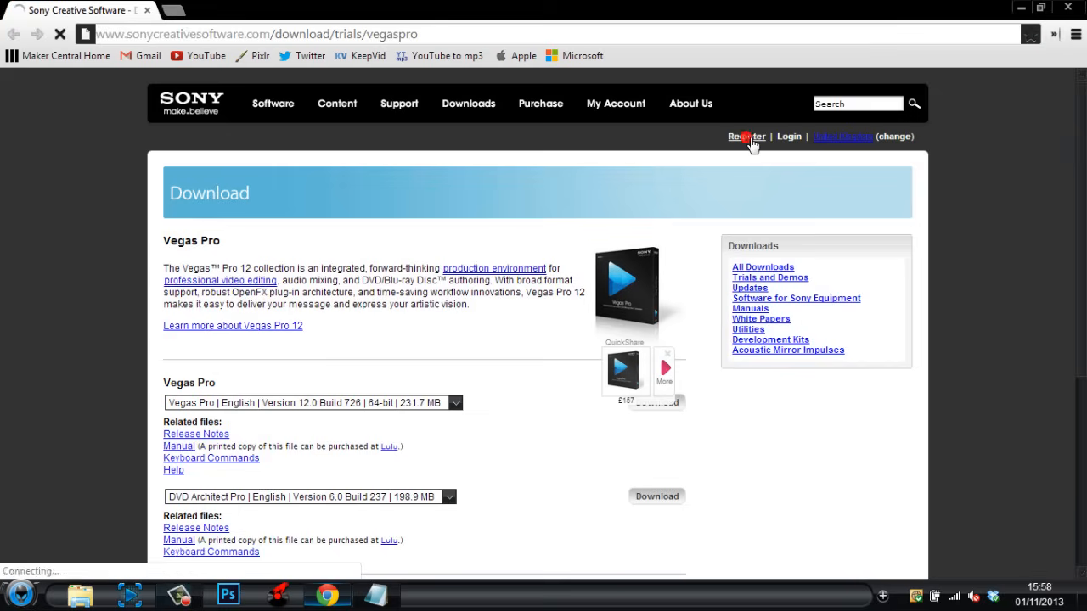
pyautogui.click(746, 136)
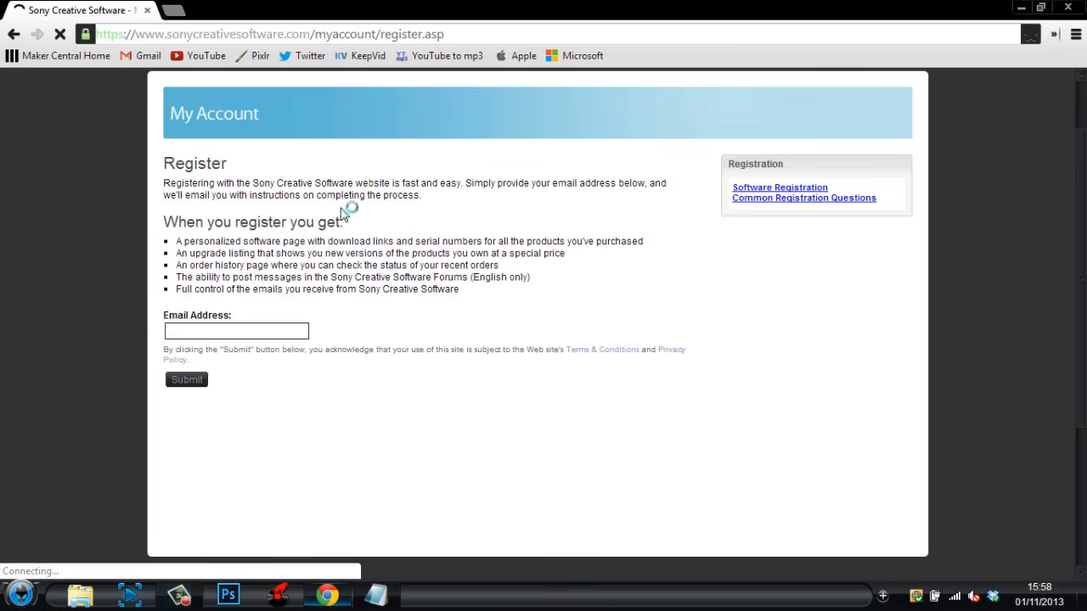
pyautogui.moveTo(190, 418)
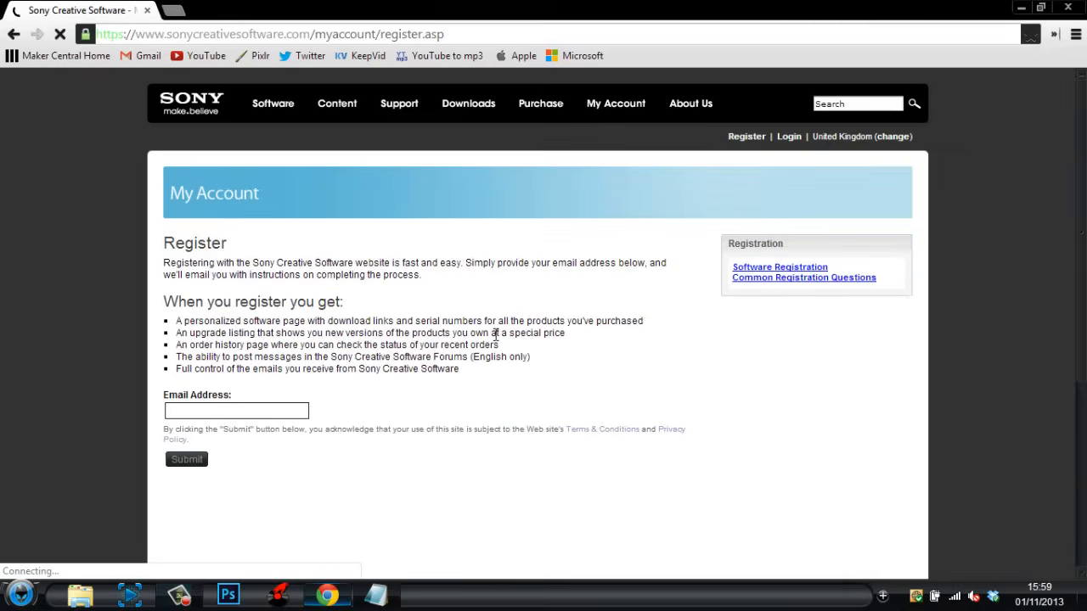
pyautogui.click(788, 136)
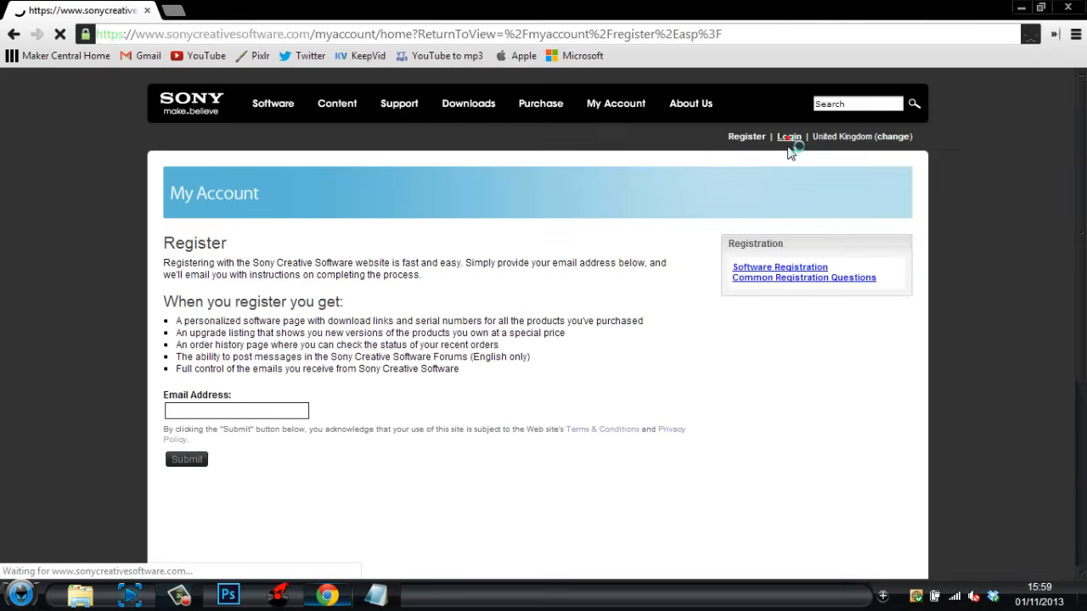
pyautogui.click(788, 136)
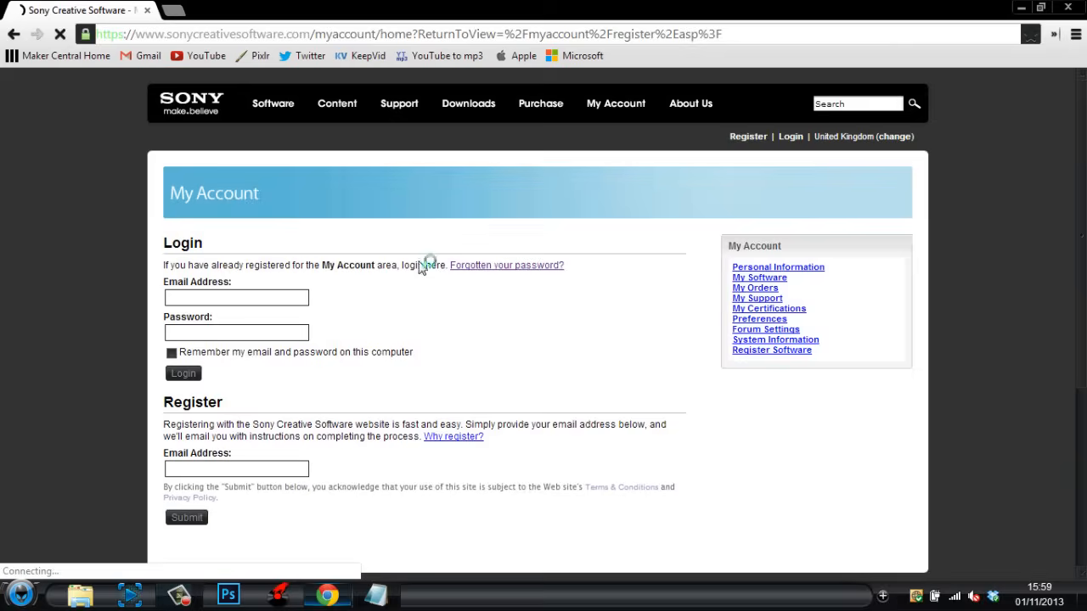
pyautogui.write('toxicg')
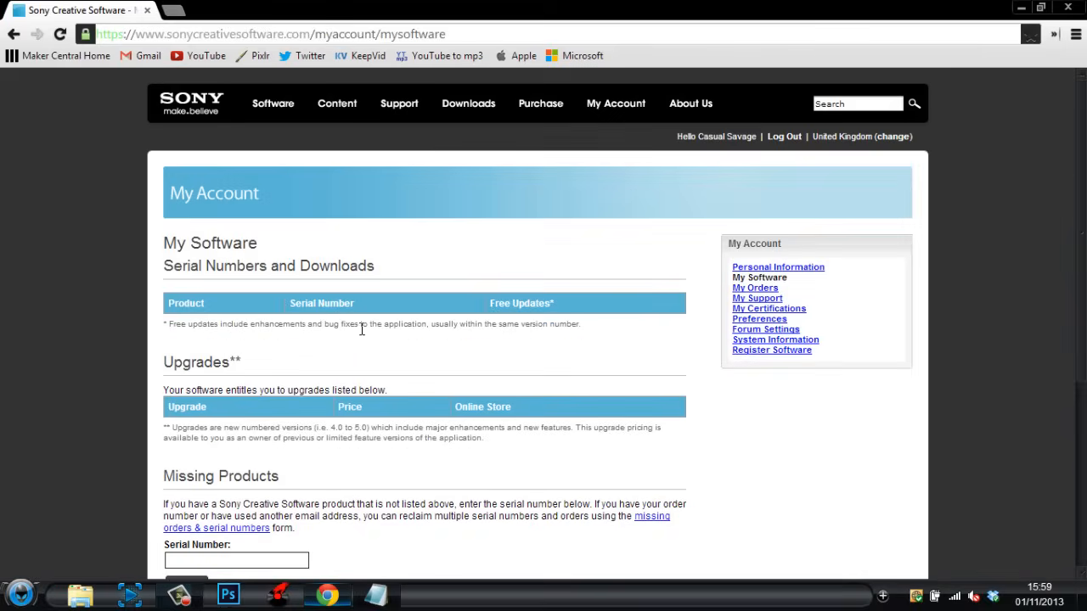
pyautogui.moveTo(356, 354)
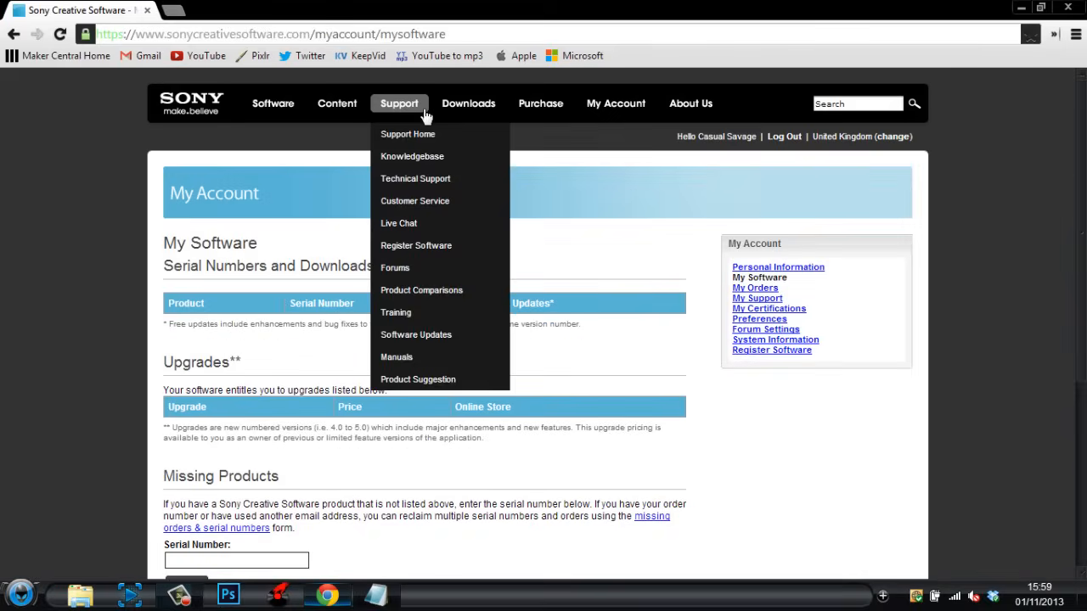
# - Browse Software > Vegas - Video Editing to Vegas Pro 12 and go to its Download Trial page
pyautogui.click(272, 104)
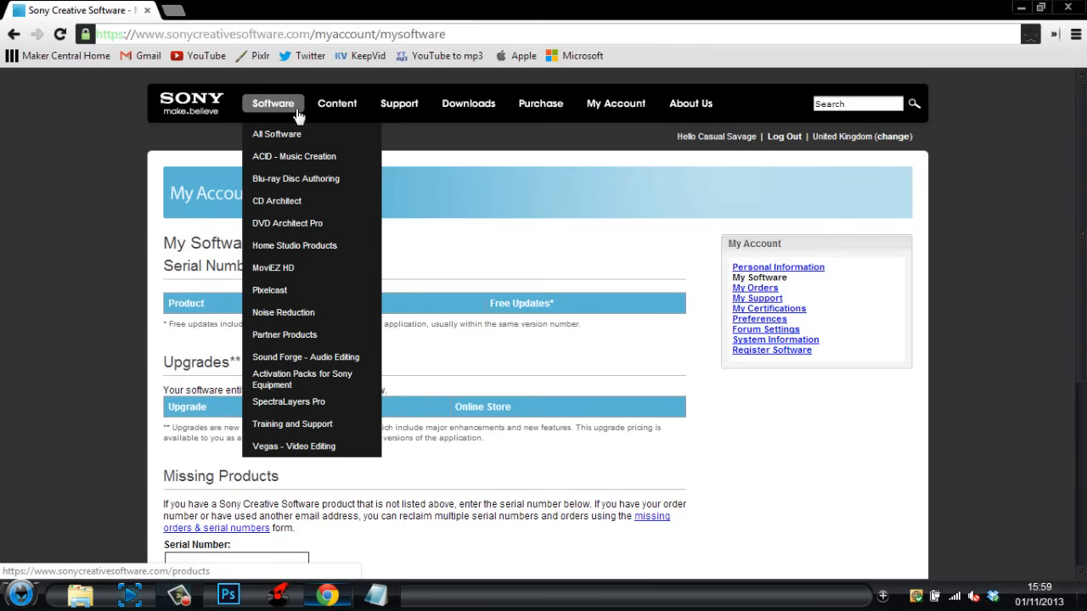
pyautogui.click(294, 445)
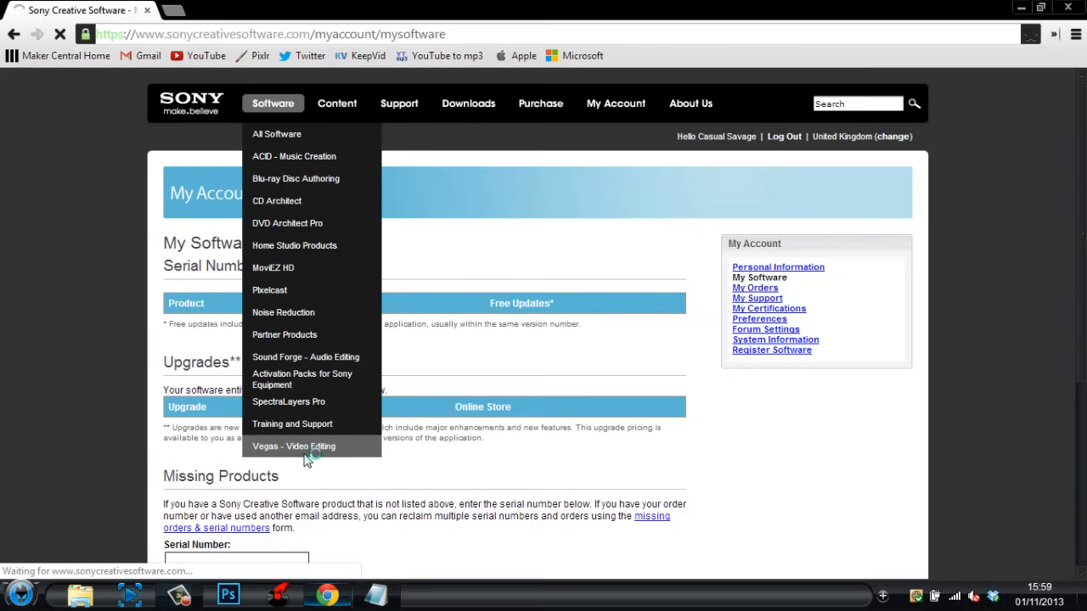
pyautogui.click(294, 445)
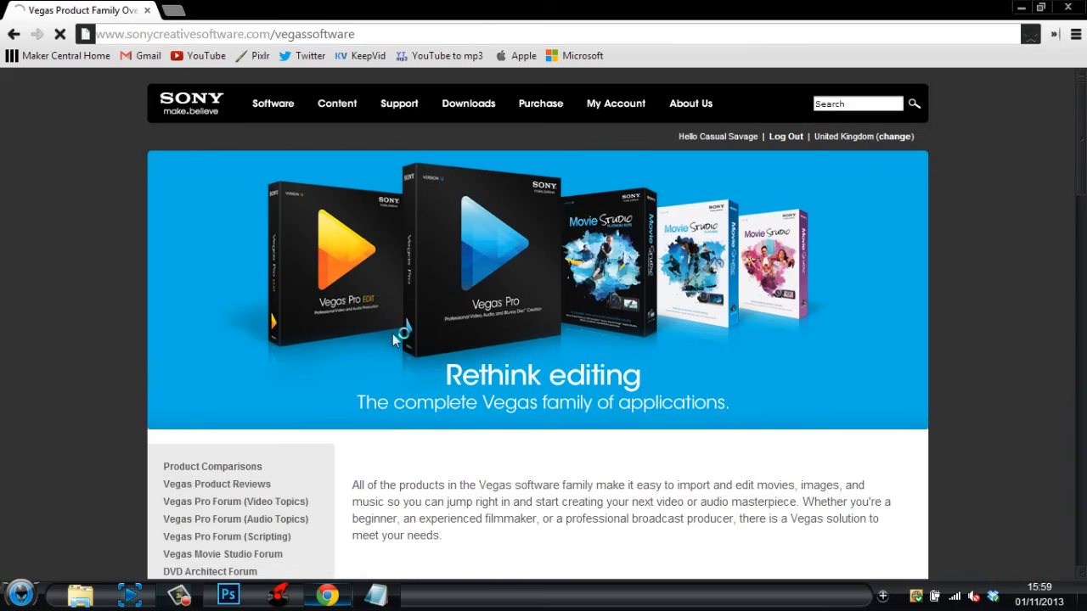
pyautogui.scroll(-3)
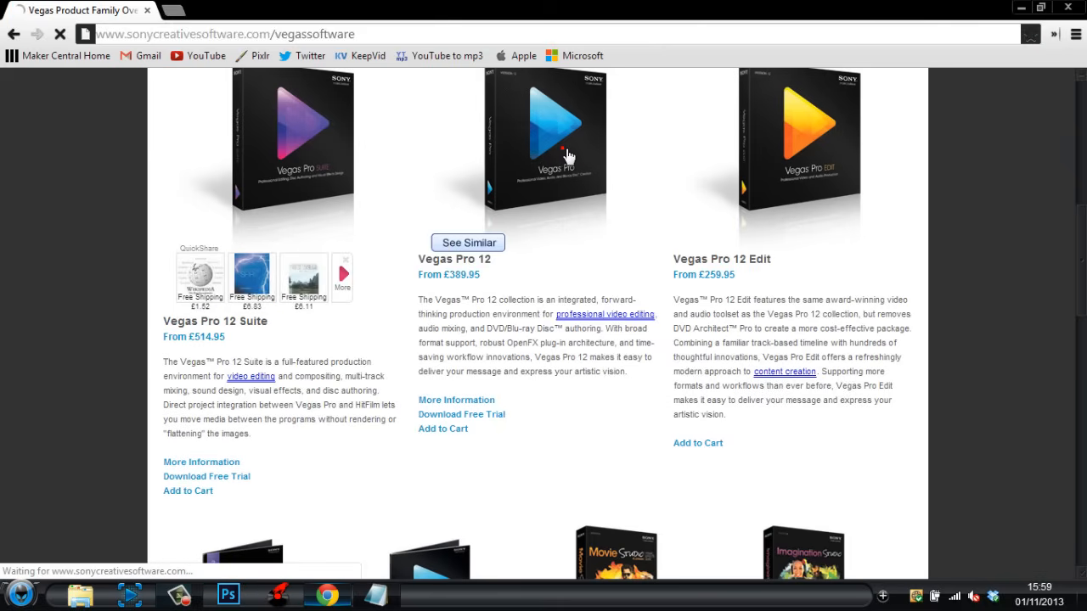
pyautogui.click(544, 153)
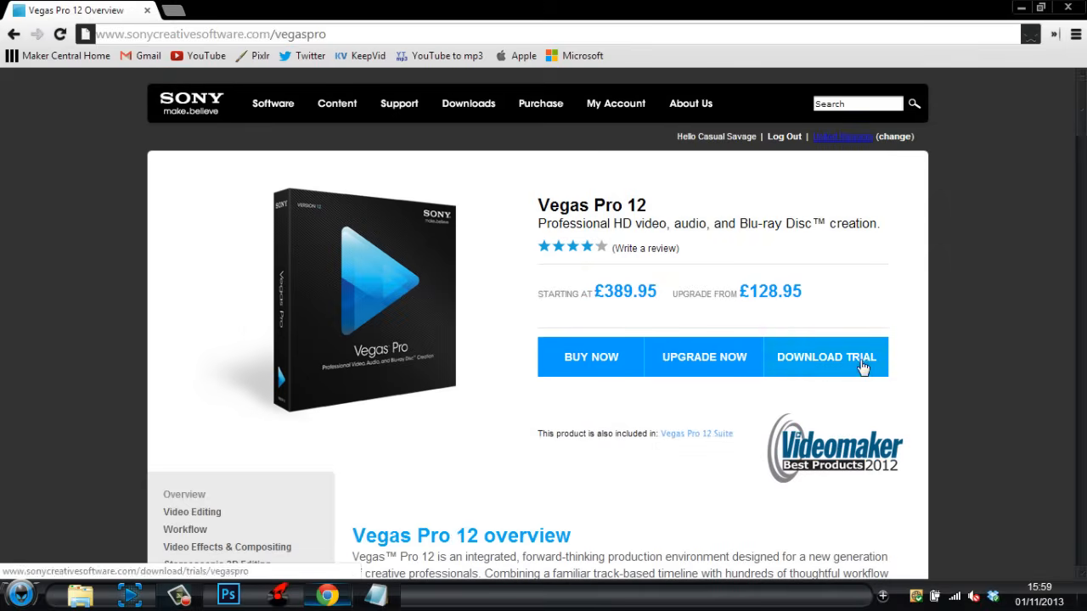
pyautogui.click(825, 357)
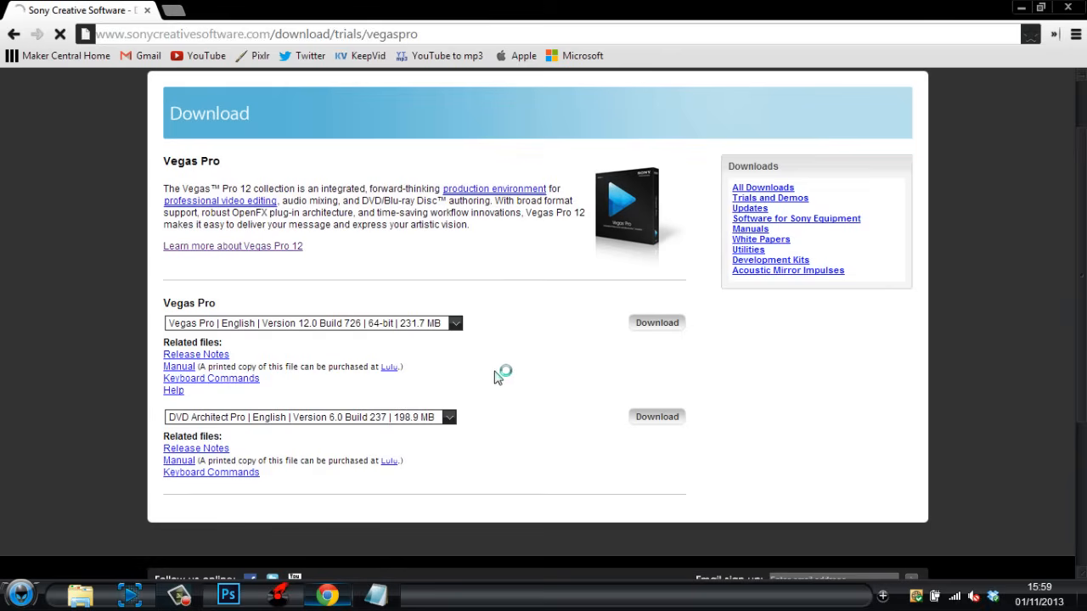
# - Choose the English 64-bit version and save vegaspro12.0.726.exe to the desktop
pyautogui.click(455, 323)
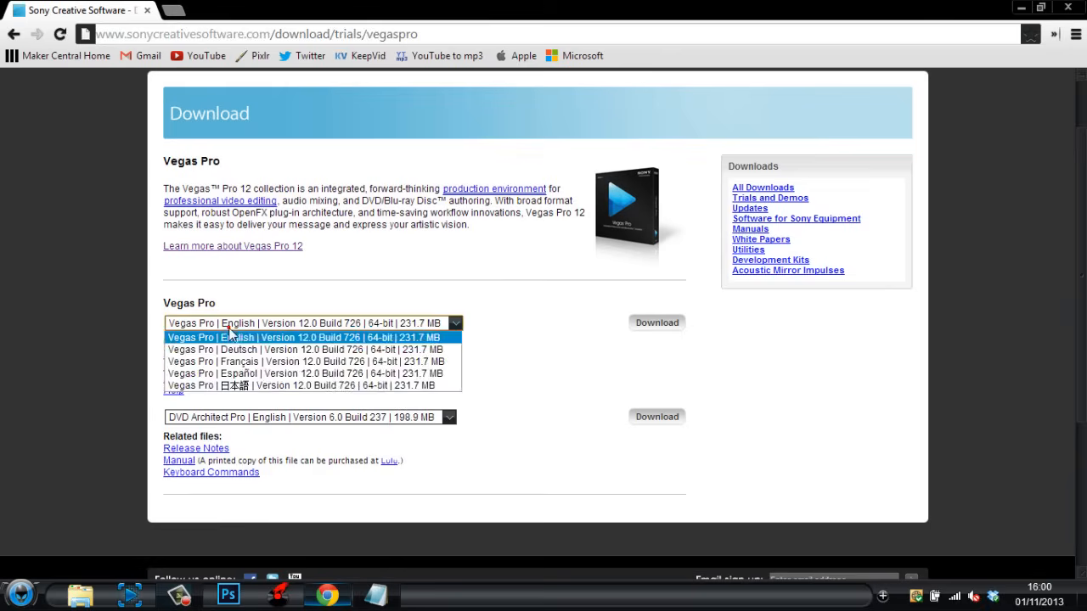
pyautogui.moveTo(247, 386)
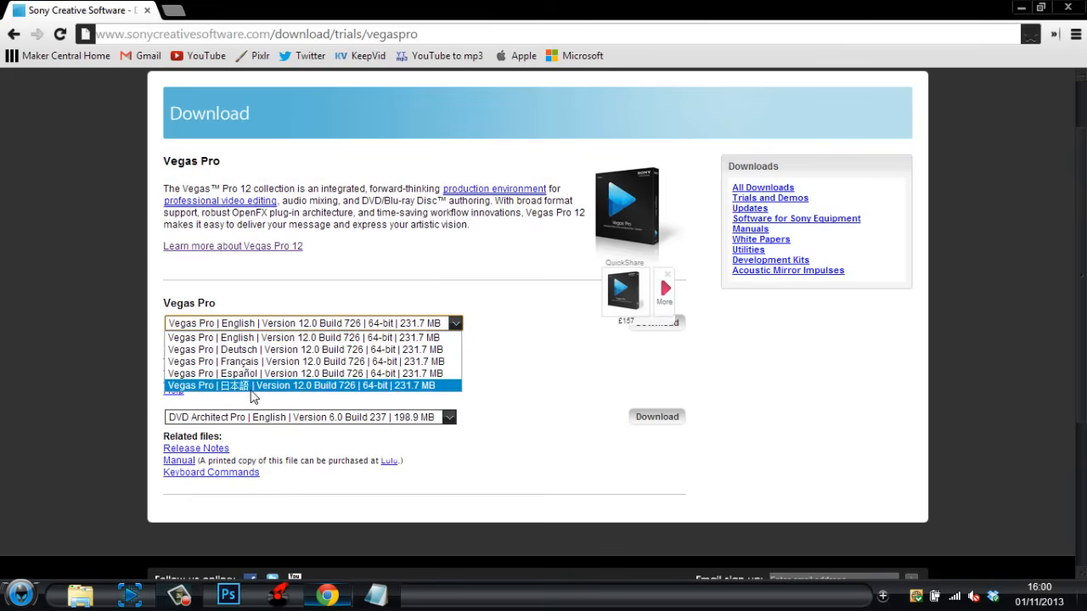
pyautogui.moveTo(306, 360)
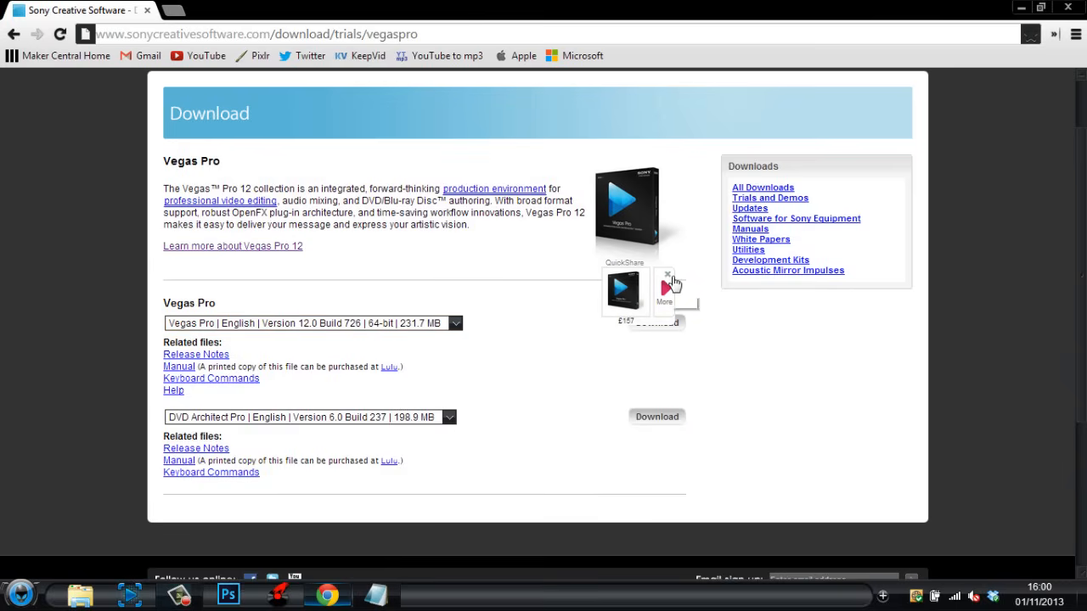
pyautogui.click(655, 322)
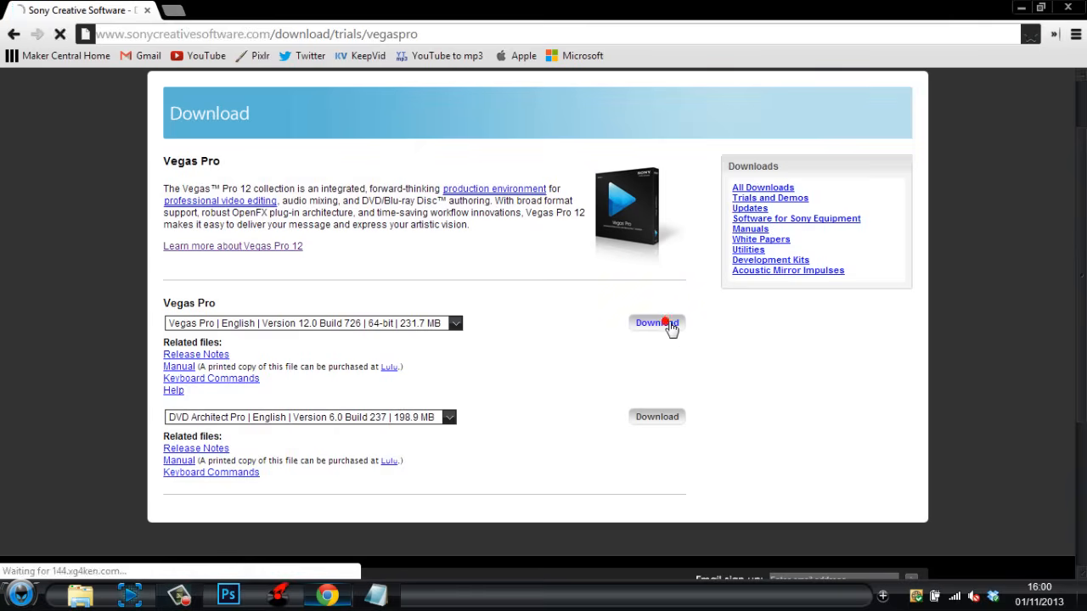
pyautogui.click(655, 323)
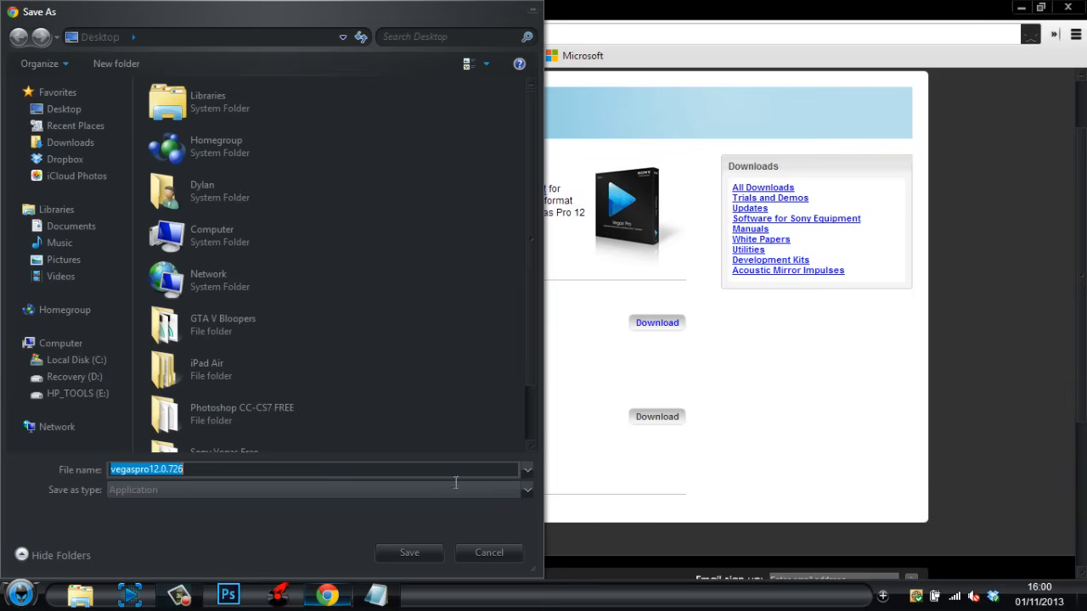
pyautogui.click(489, 554)
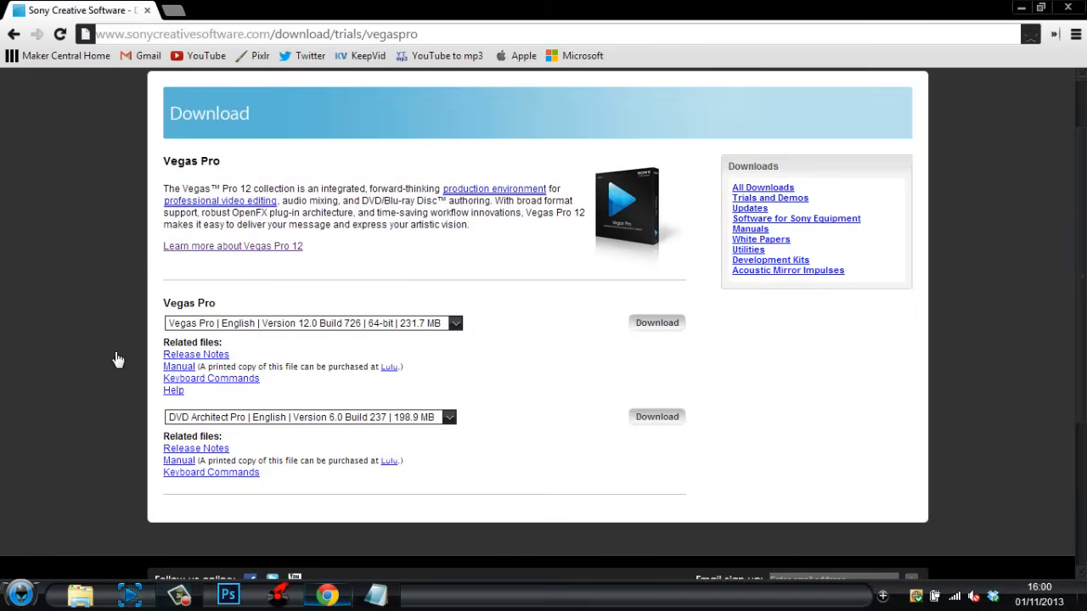
pyautogui.click(656, 322)
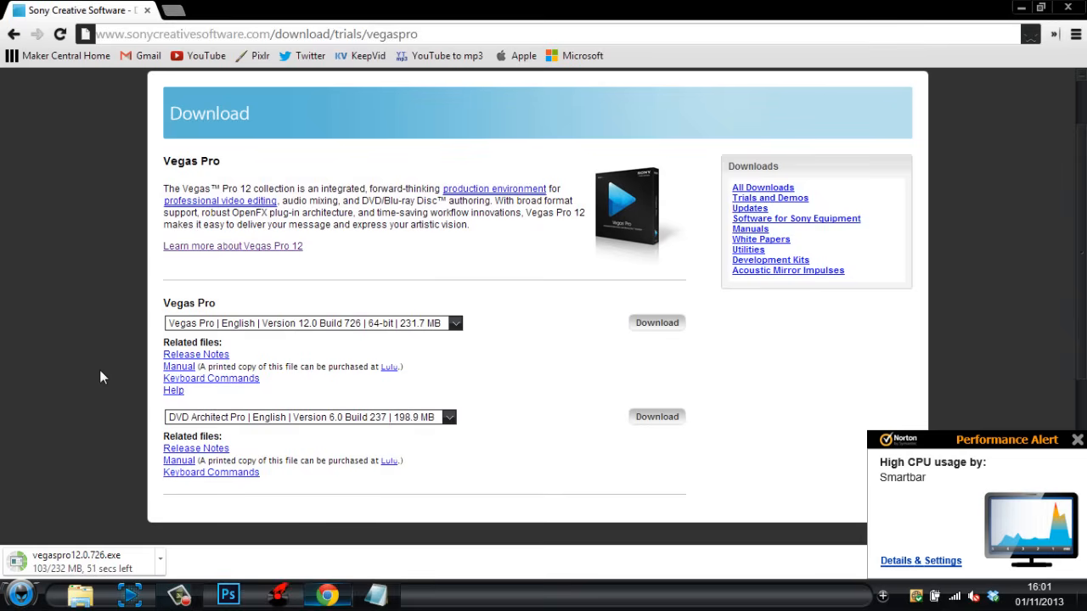
pyautogui.click(1077, 438)
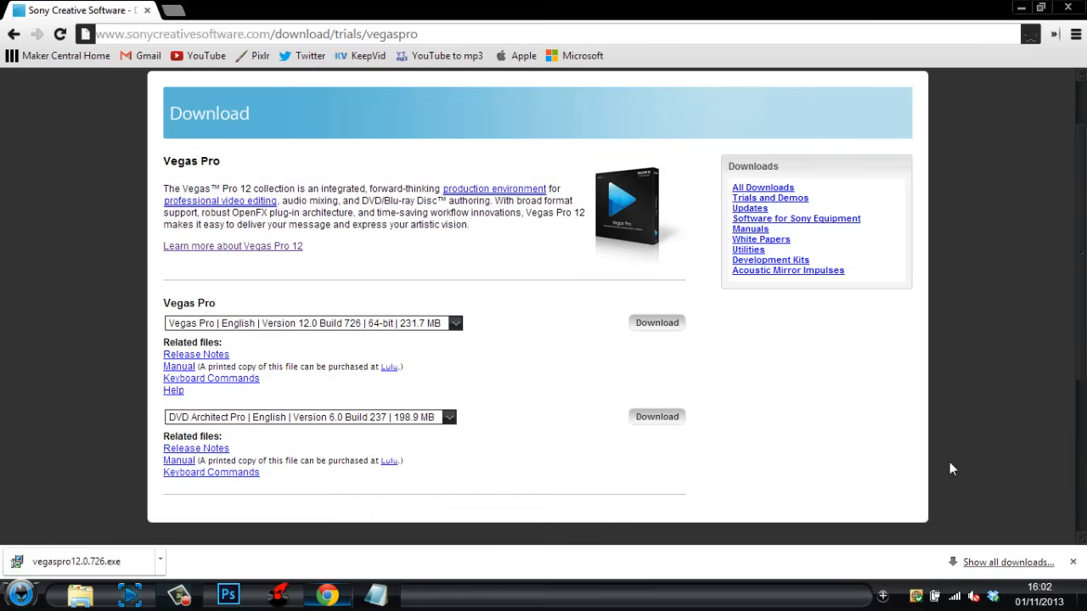
pyautogui.moveTo(879, 535)
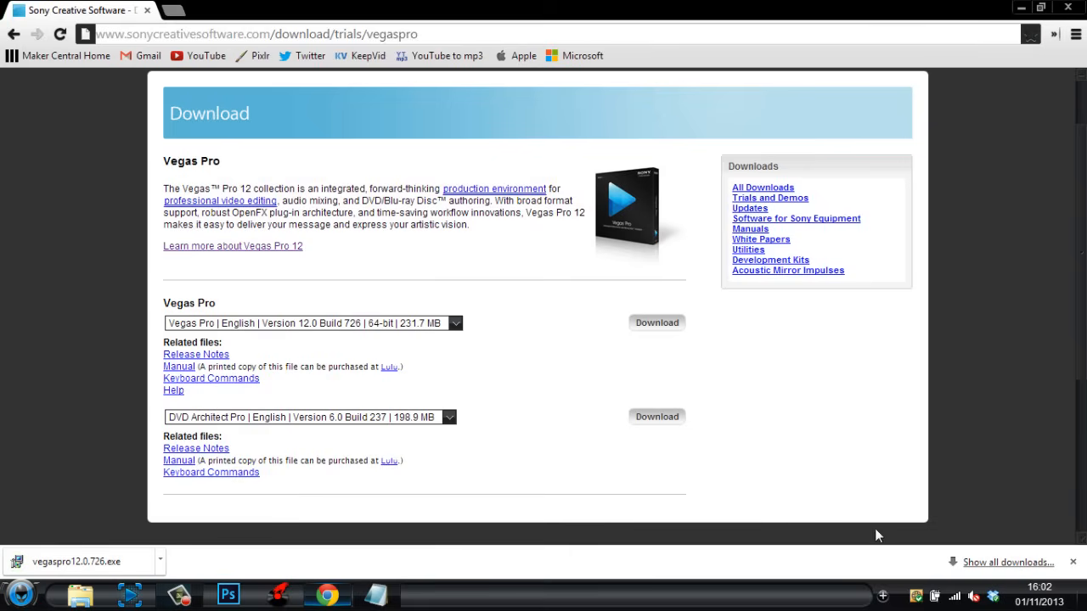
pyautogui.moveTo(110, 561)
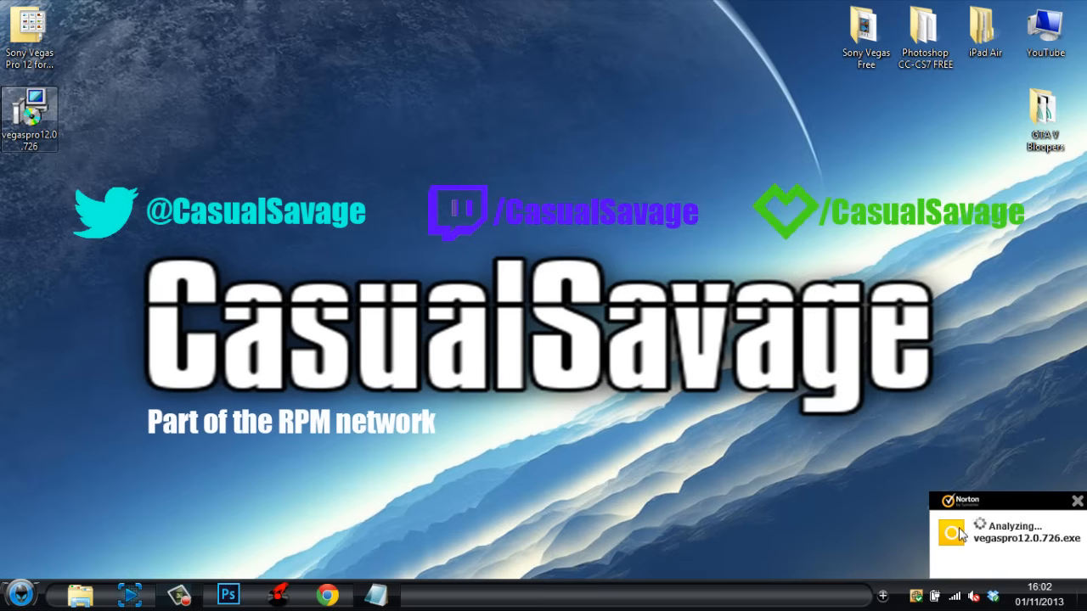
pyautogui.moveTo(788, 487)
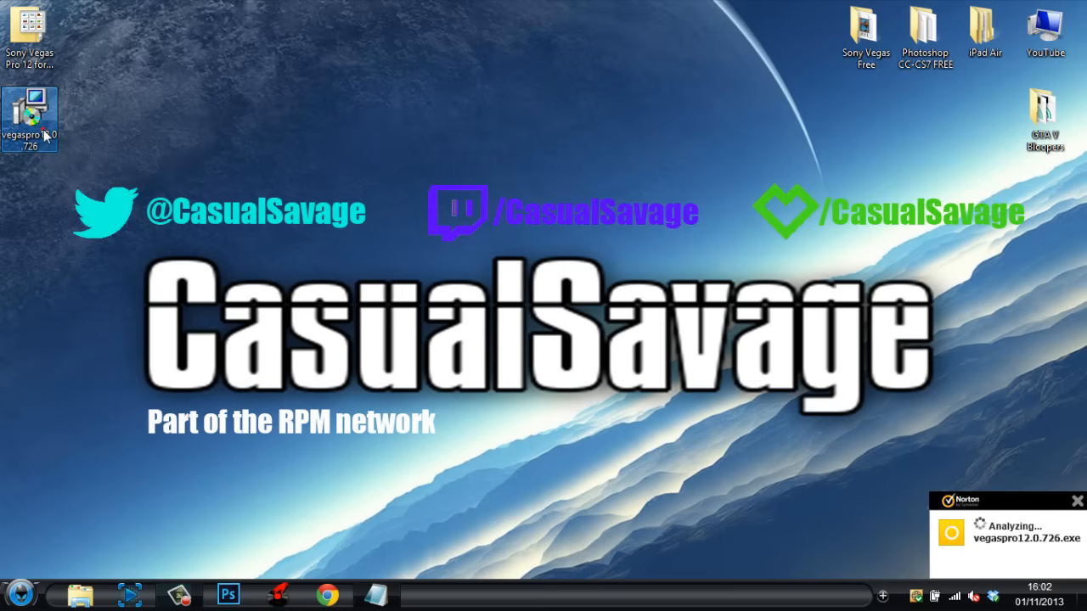
pyautogui.moveTo(151, 238)
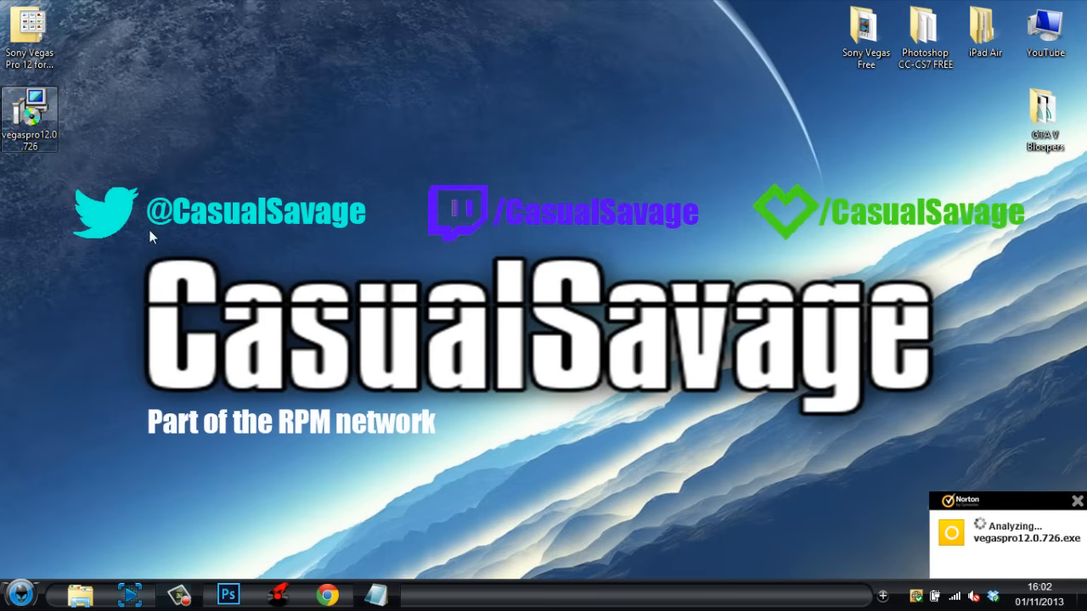
# - Launch vegaspro12.0.726 from the desktop and allow it past the security warning
pyautogui.doubleClick(30, 119)
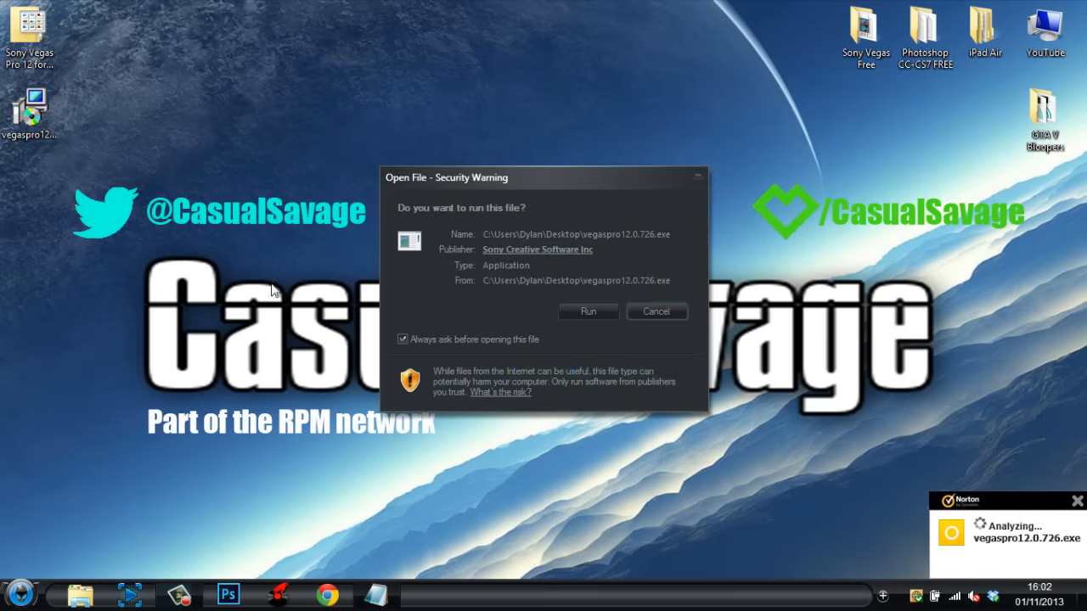
pyautogui.click(588, 311)
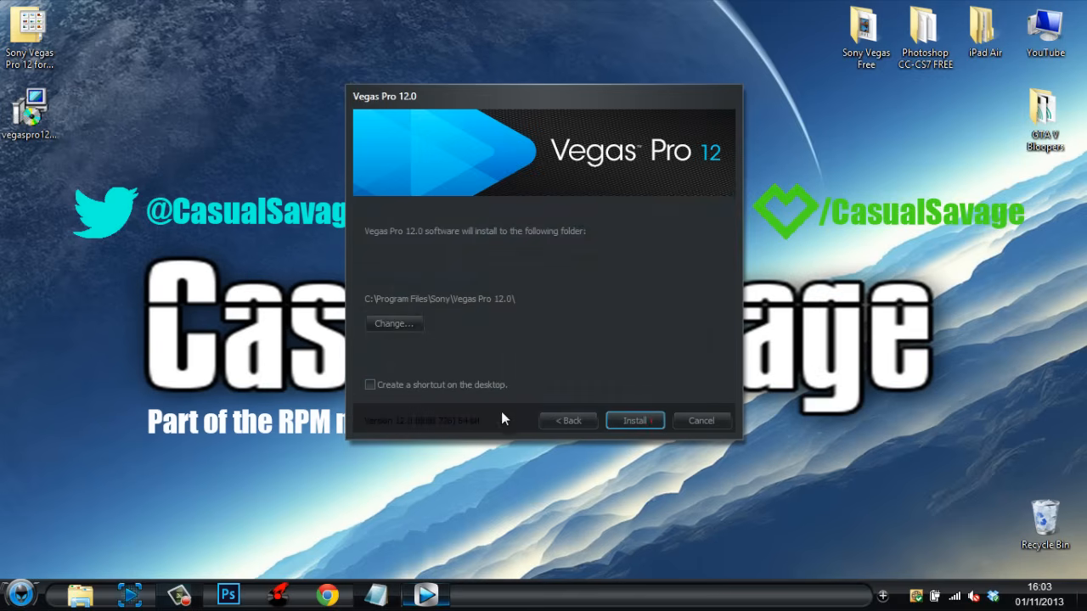
# - Install Vegas Pro 12.0 to the default folder with a desktop shortcut and finish setup
pyautogui.click(371, 384)
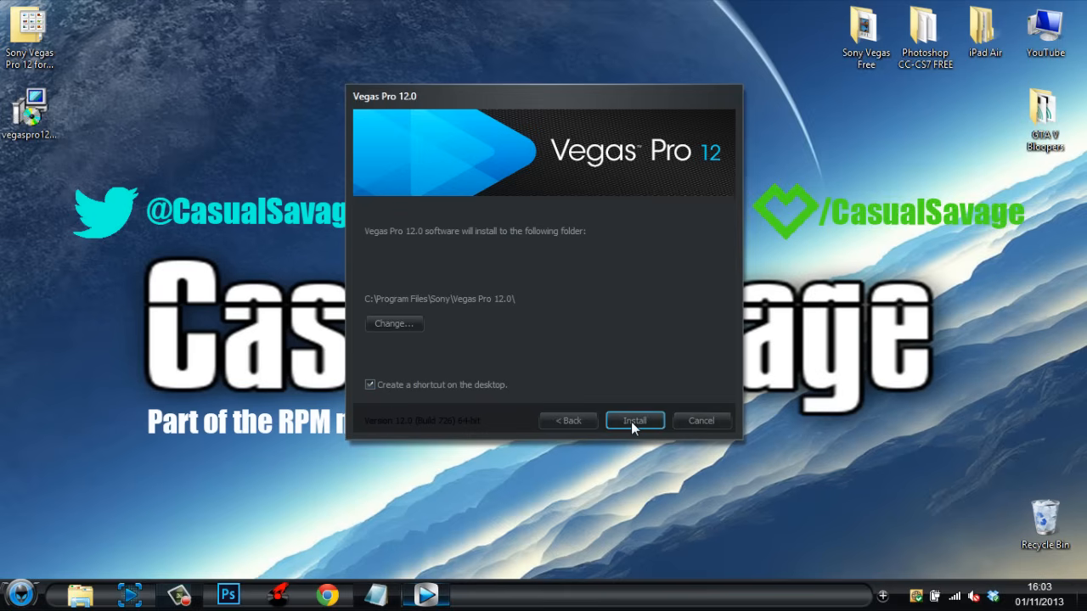
pyautogui.click(635, 421)
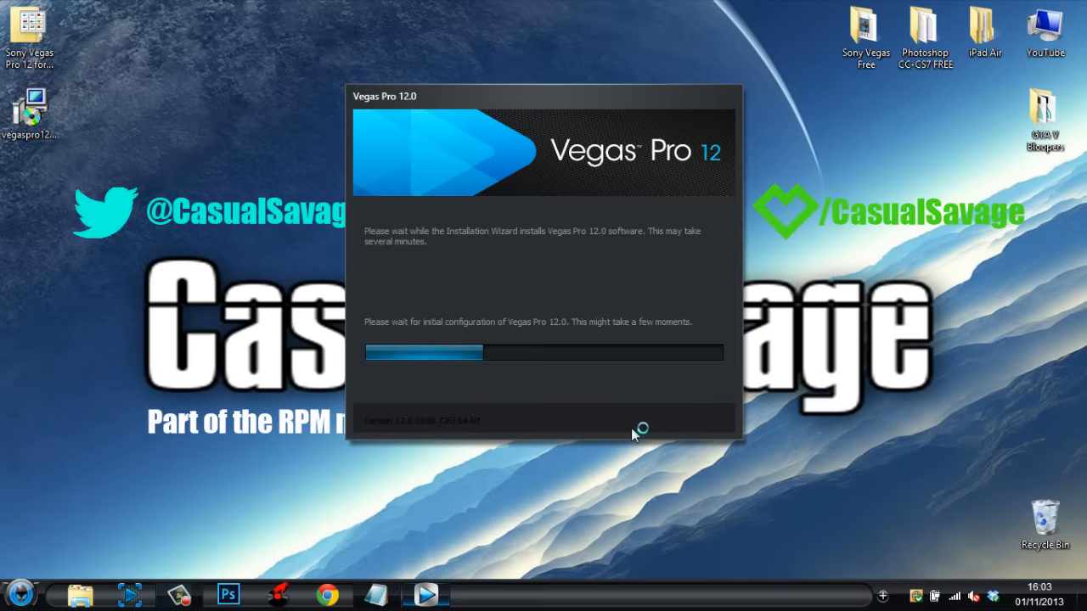
pyautogui.moveTo(635, 431)
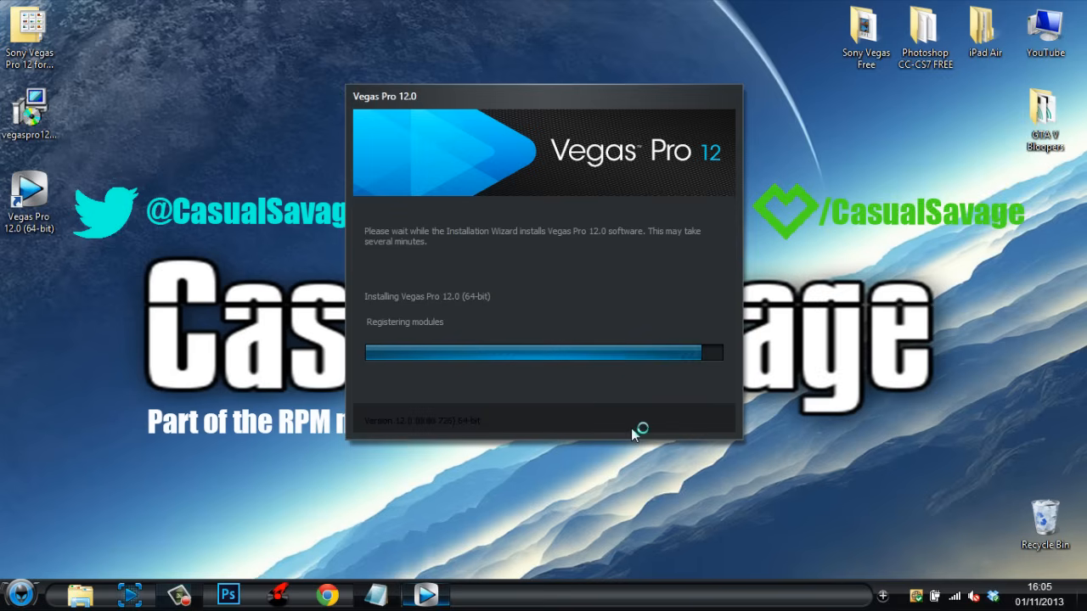
pyautogui.moveTo(635, 428)
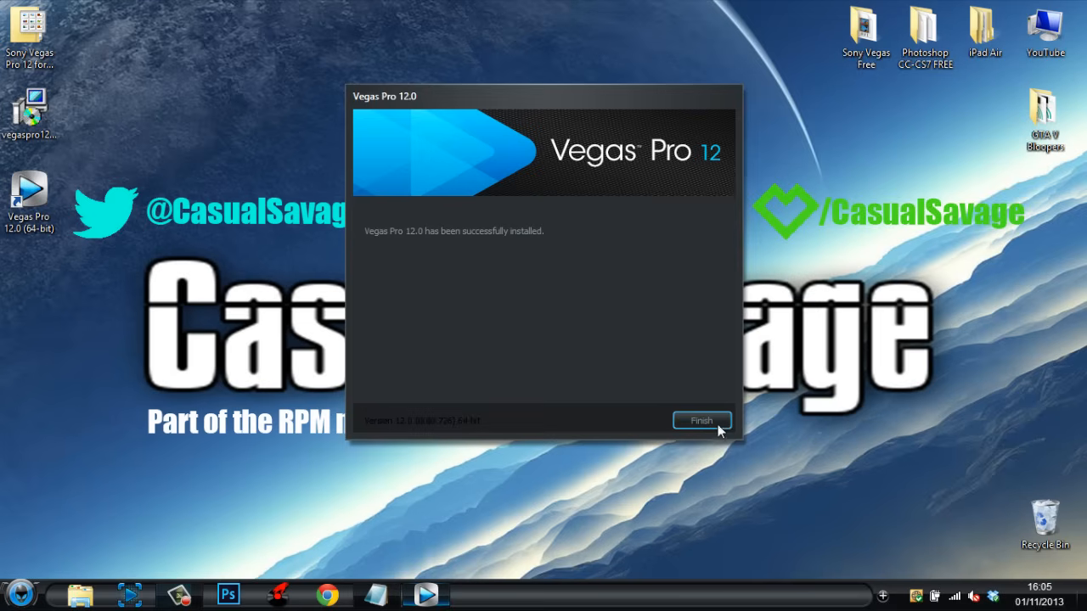
pyautogui.click(702, 421)
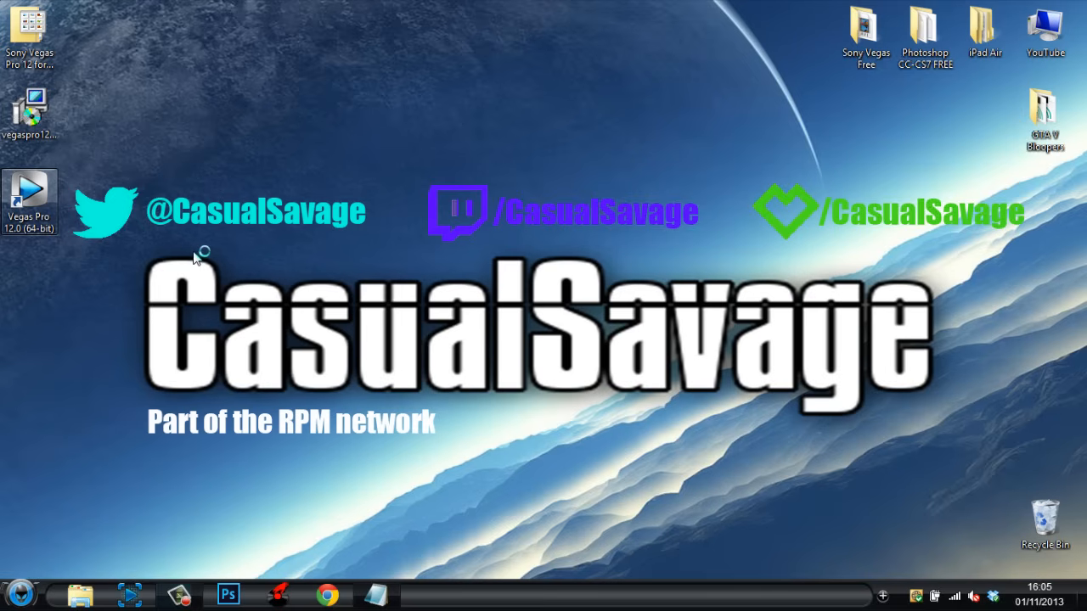
pyautogui.moveTo(195, 255)
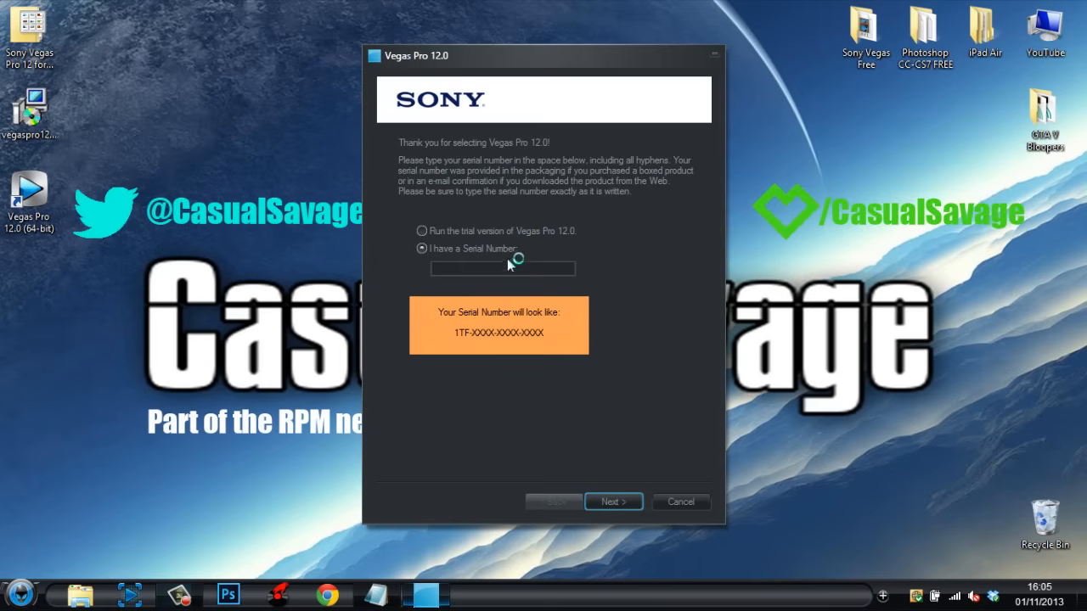
pyautogui.moveTo(703, 519)
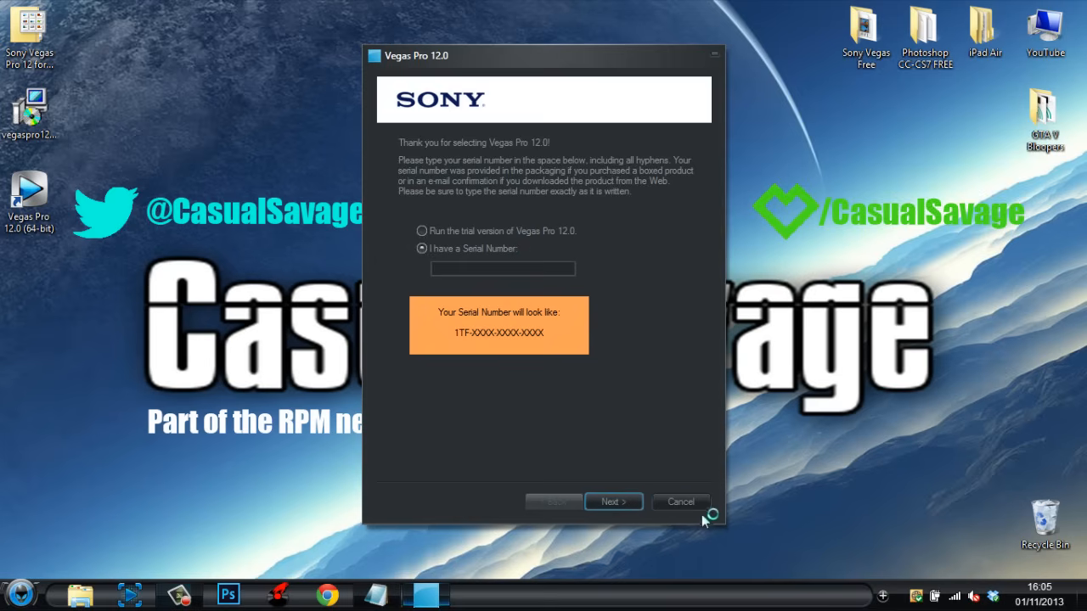
pyautogui.click(679, 503)
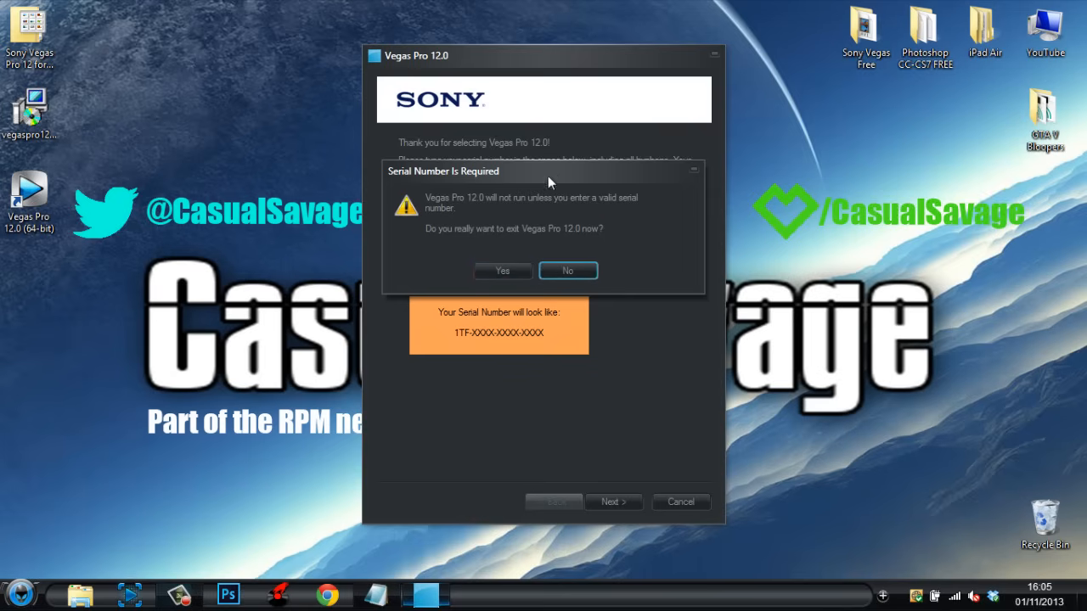
pyautogui.click(503, 270)
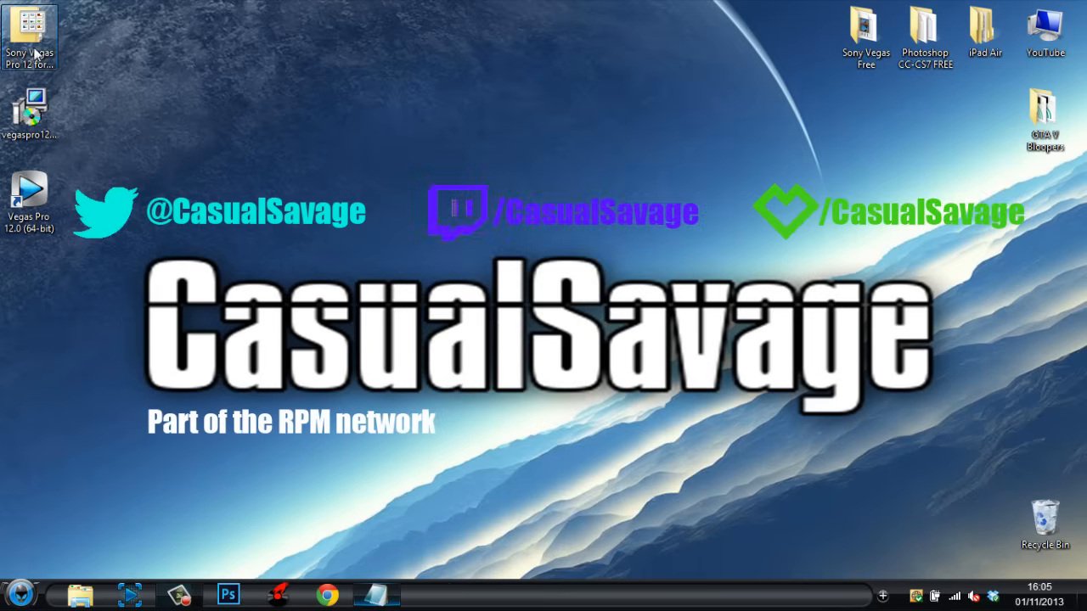
# - Move the Sony Vegas Pro 12 for Free folder onto the desktop
pyautogui.moveTo(30, 37); pyautogui.dragTo(387, 207)
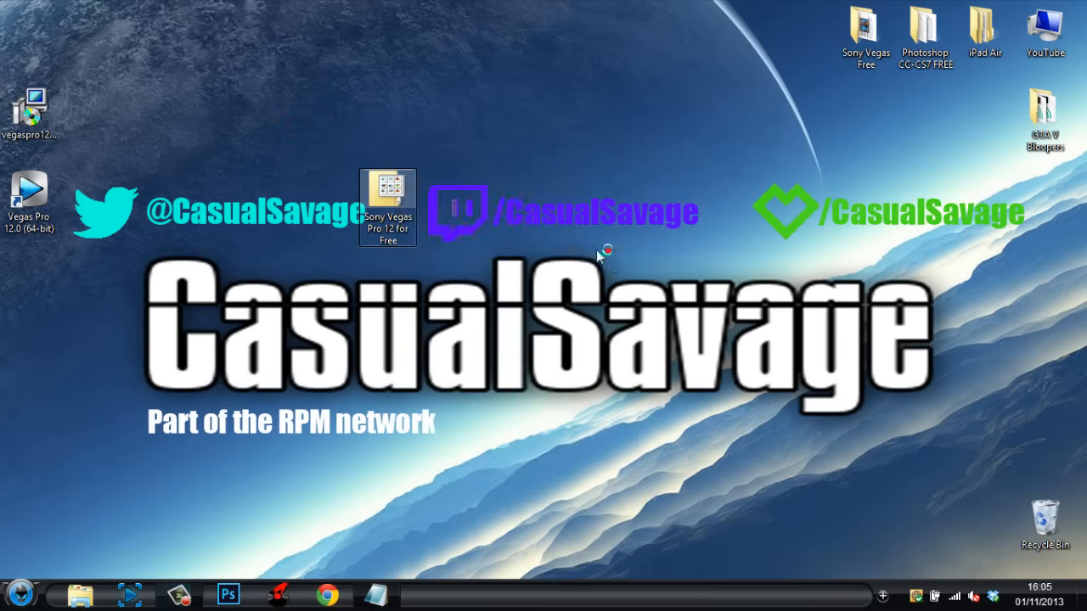
pyautogui.moveTo(387, 204); pyautogui.dragTo(31, 34)
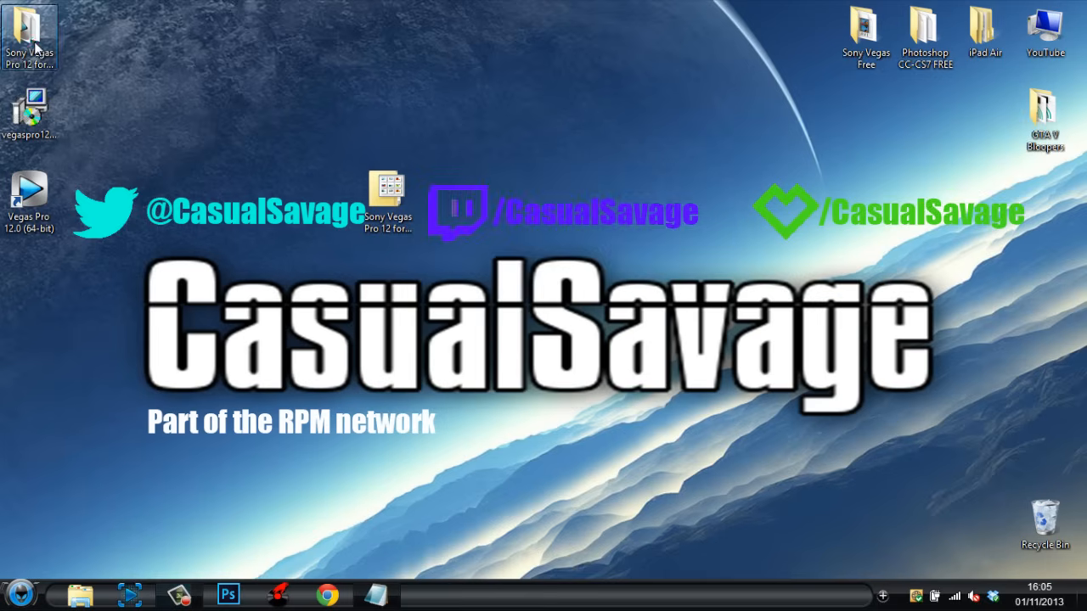
pyautogui.moveTo(31, 38); pyautogui.dragTo(328, 202)
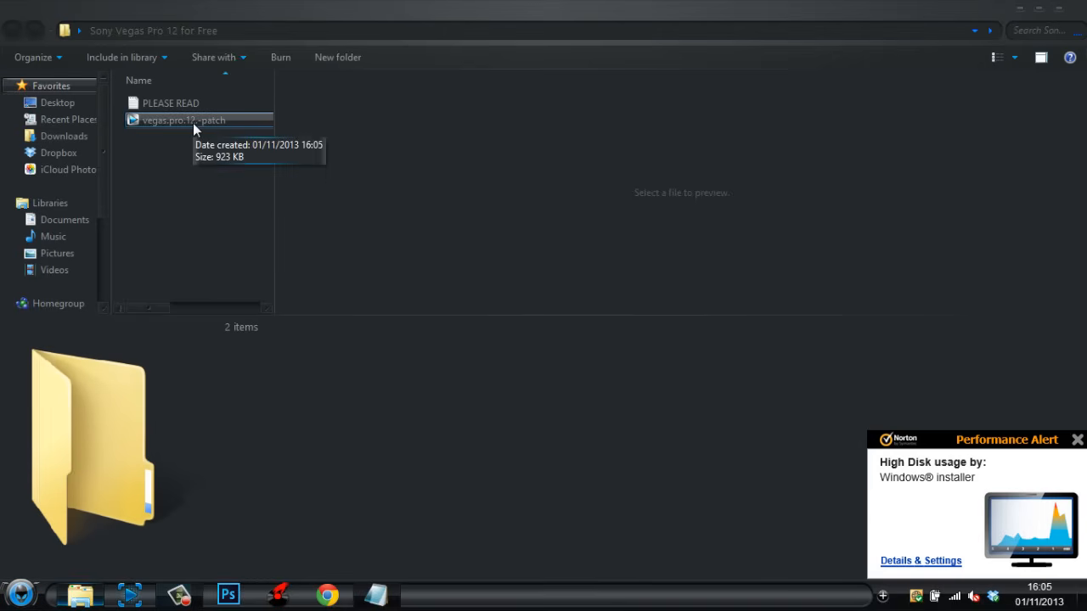
# - Read through the PLEASE READ note and select the vegas.pro.12.-patch application
pyautogui.click(170, 104)
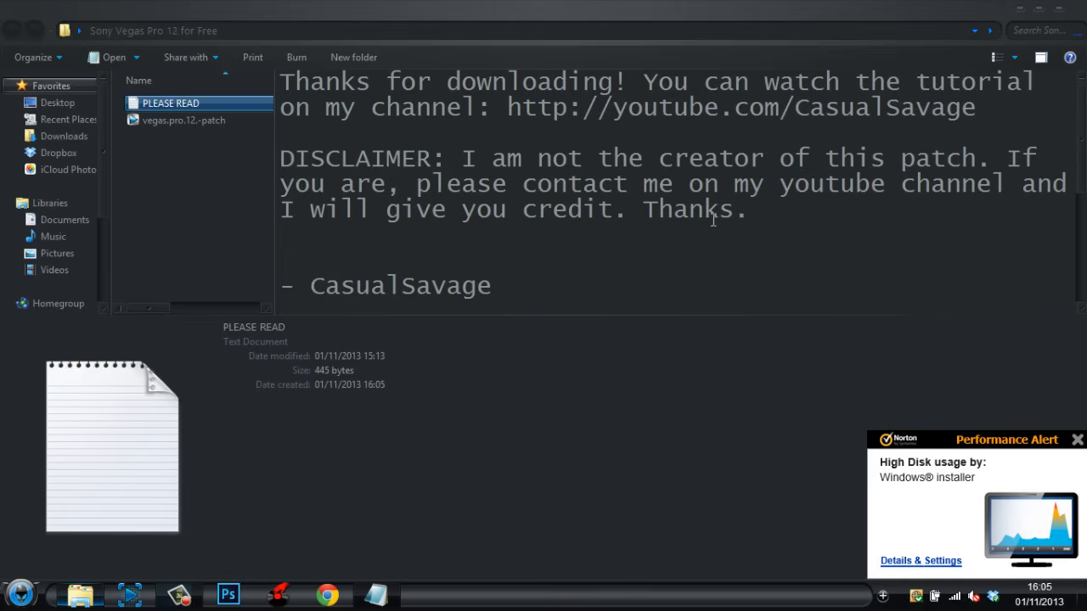
pyautogui.scroll(-3)
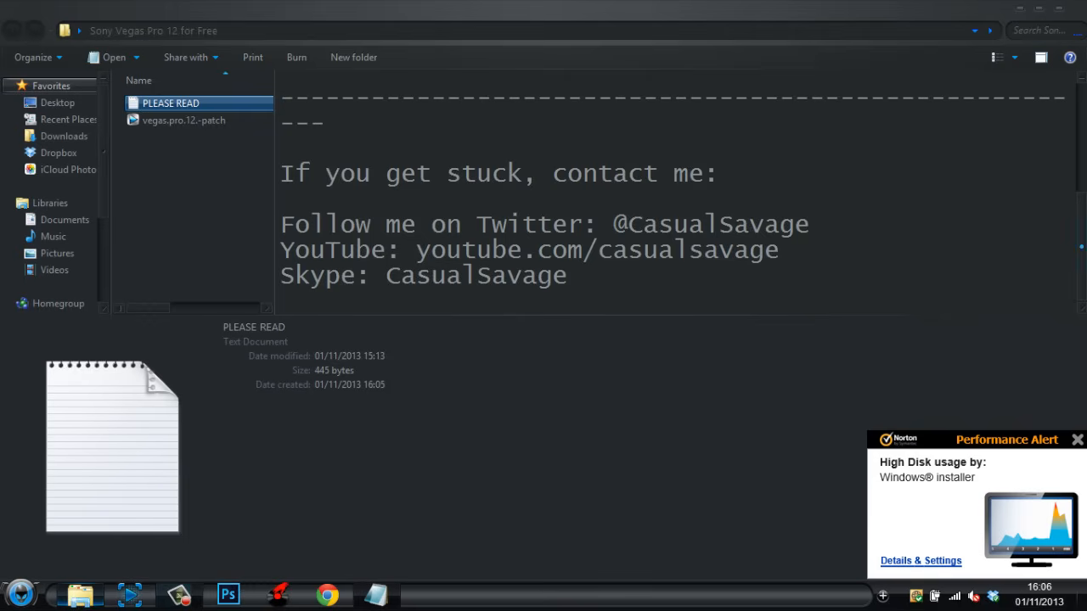
pyautogui.click(183, 119)
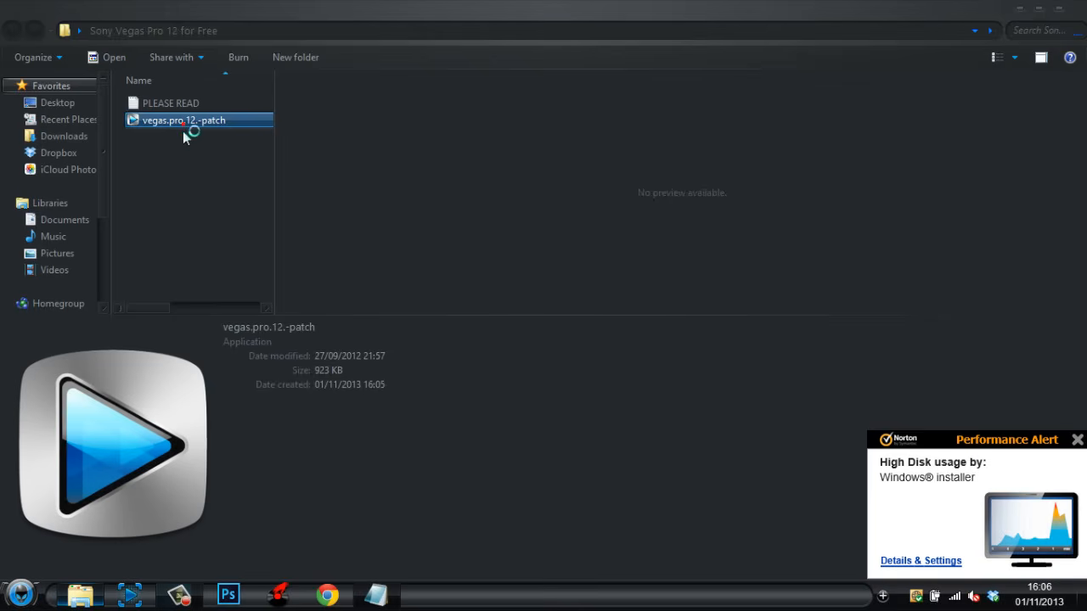
# - Launch the vegas.pro.12 patcher, silence it via the volume controls, and close it once patched
pyautogui.doubleClick(184, 119)
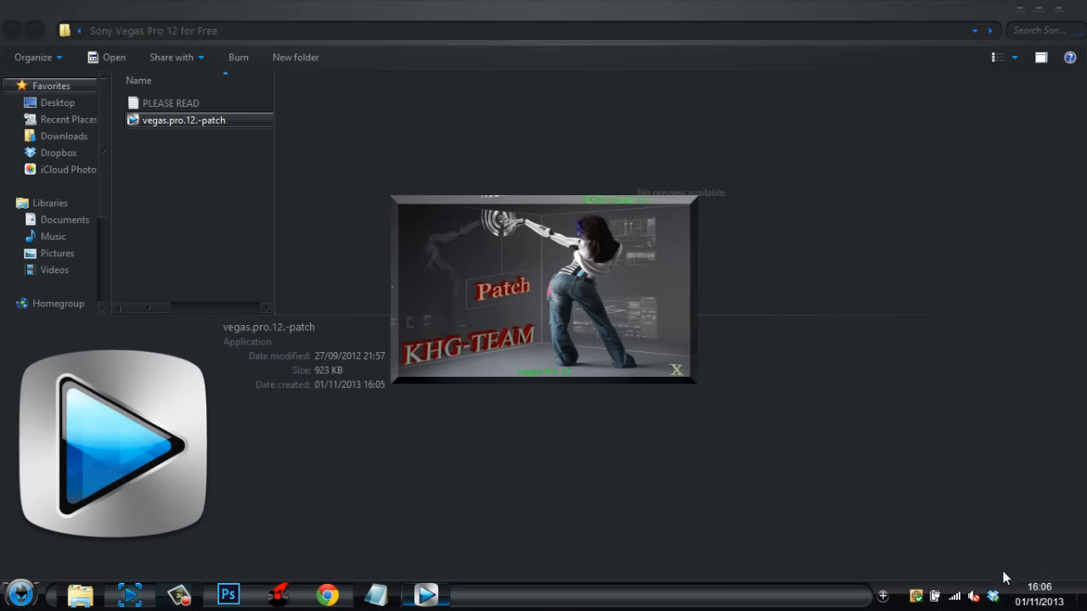
pyautogui.click(975, 595)
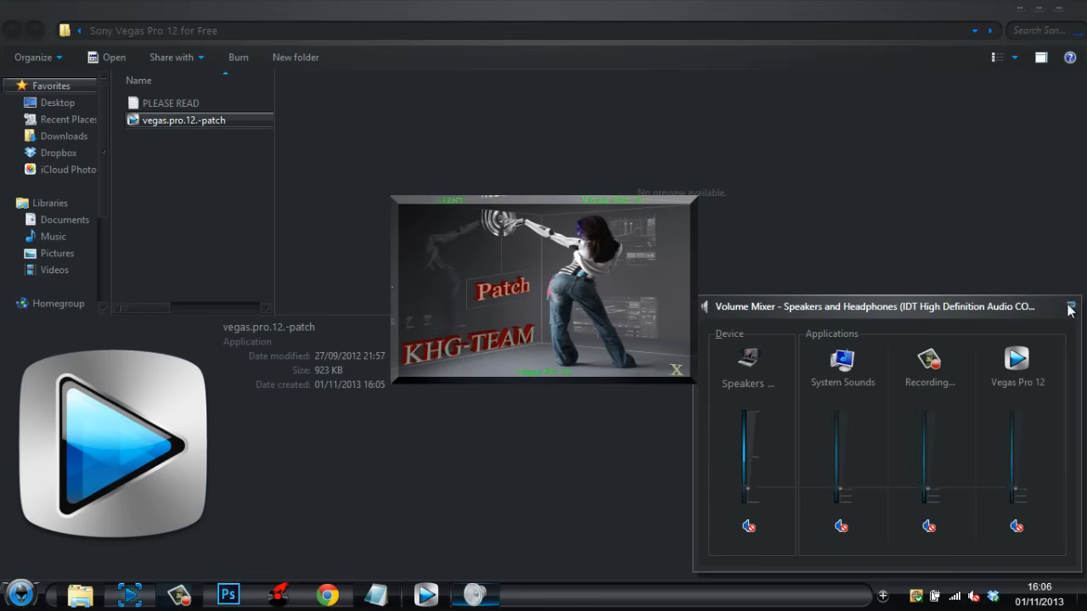
pyautogui.click(1070, 306)
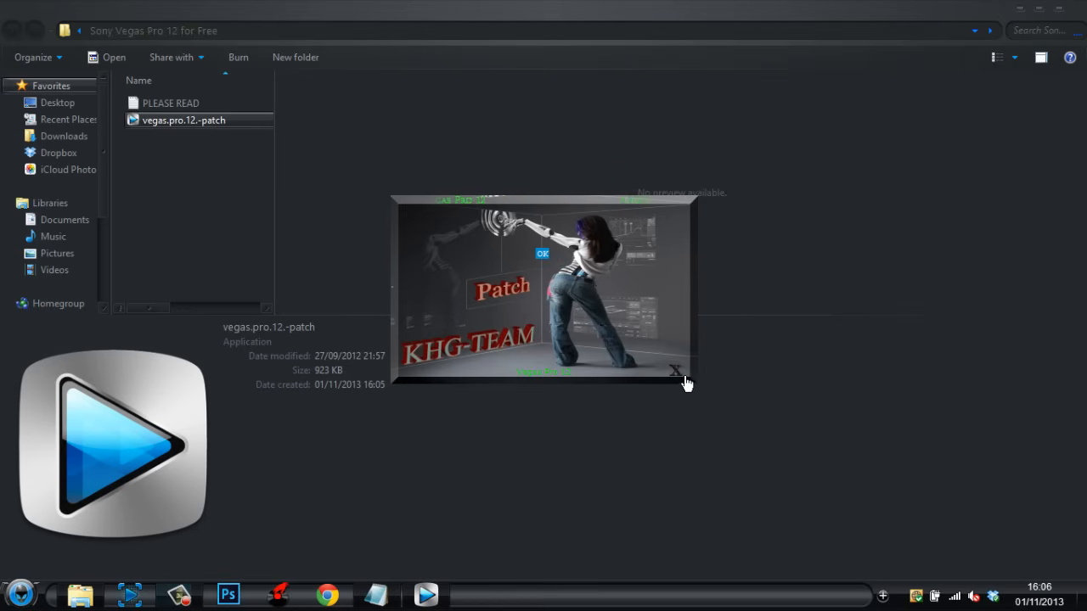
pyautogui.click(675, 372)
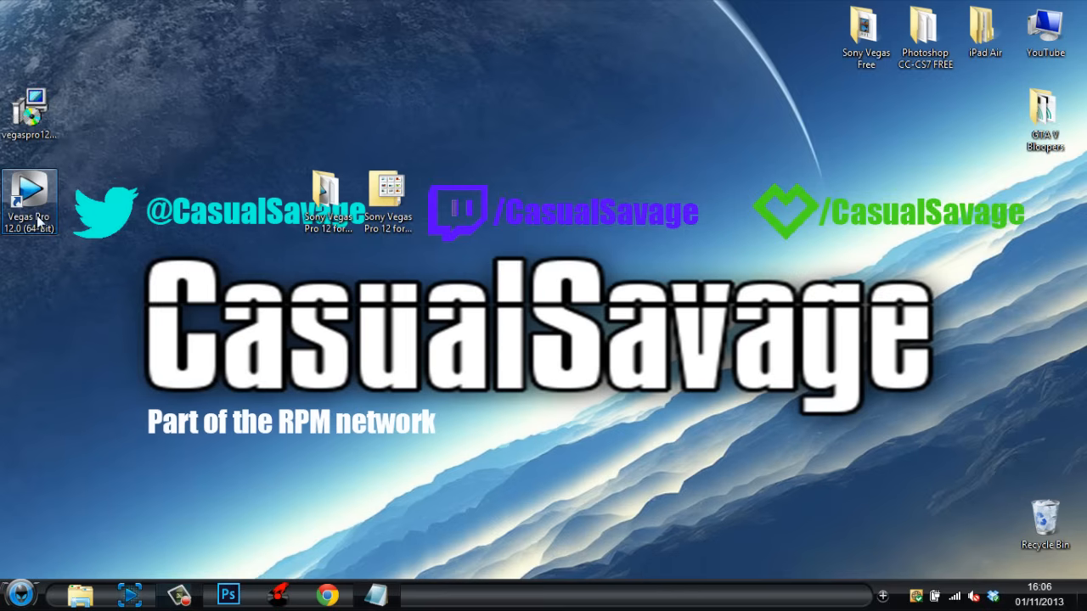
pyautogui.moveTo(217, 292)
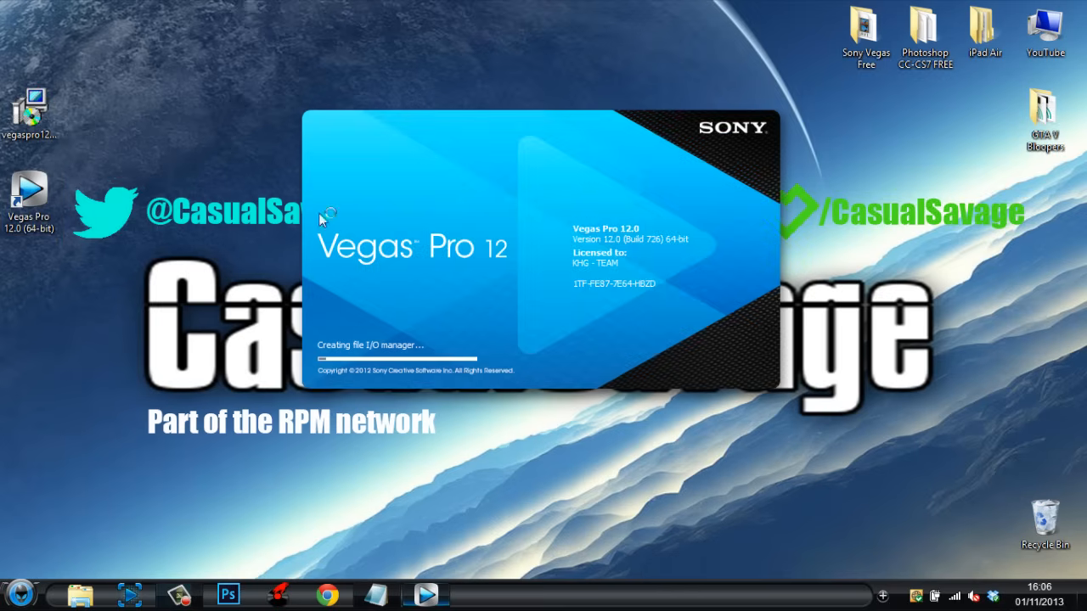
pyautogui.moveTo(581, 286)
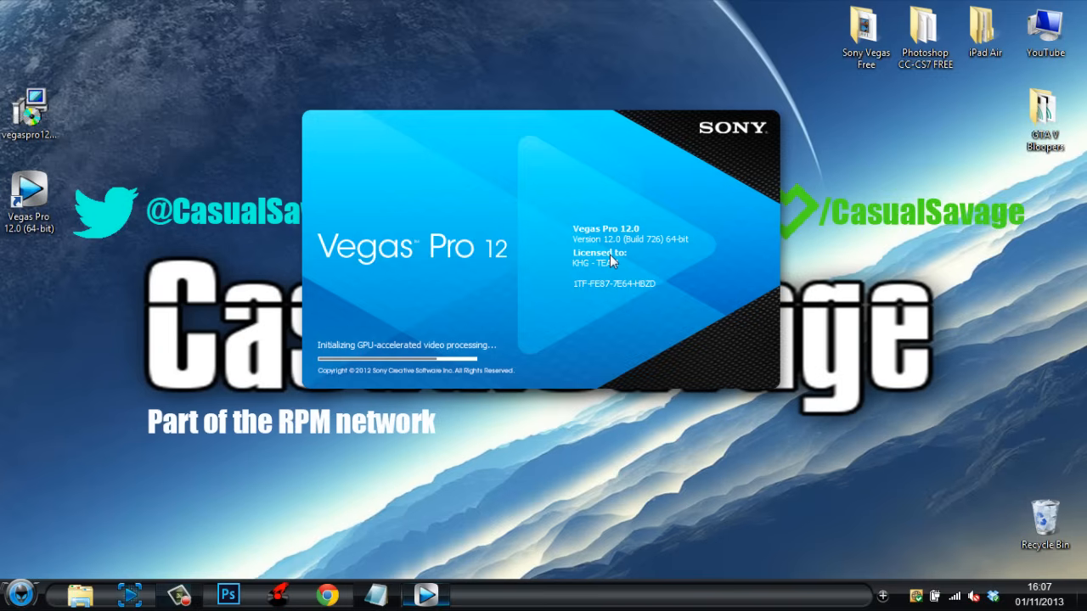
pyautogui.moveTo(649, 7)
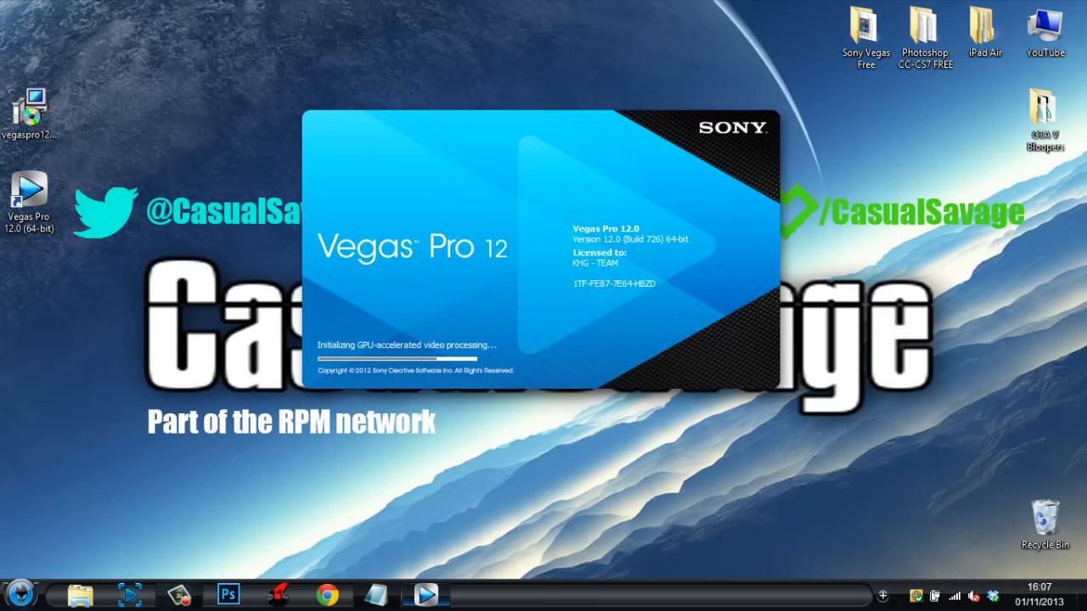
# - Bring up the Start menu's installed programs while Vegas Pro 12 loads licensed to KHG-TEAM
pyautogui.click(19, 594)
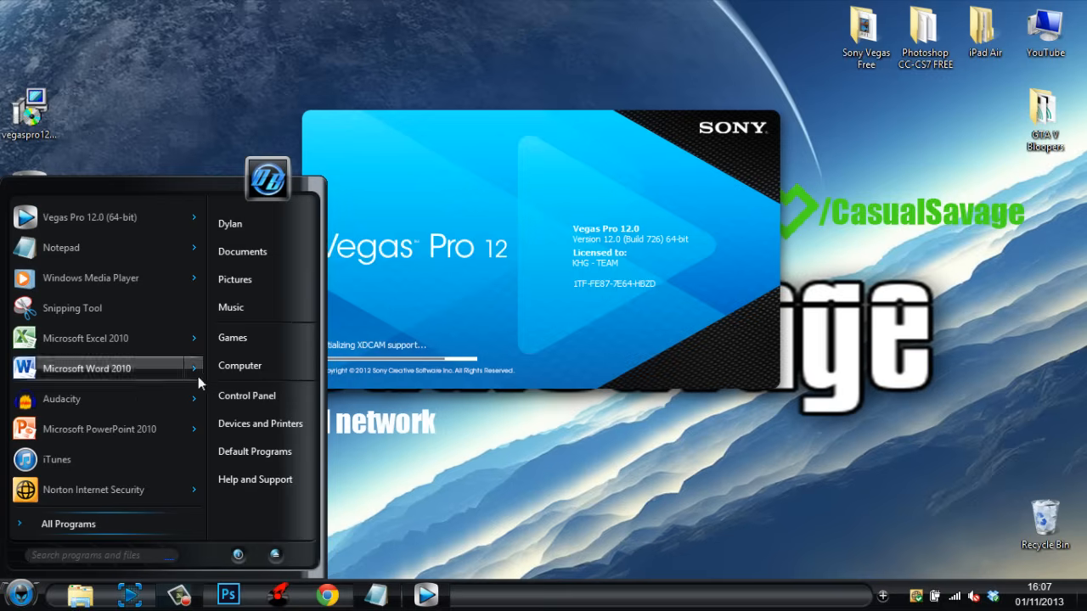
pyautogui.rightClick(240, 365)
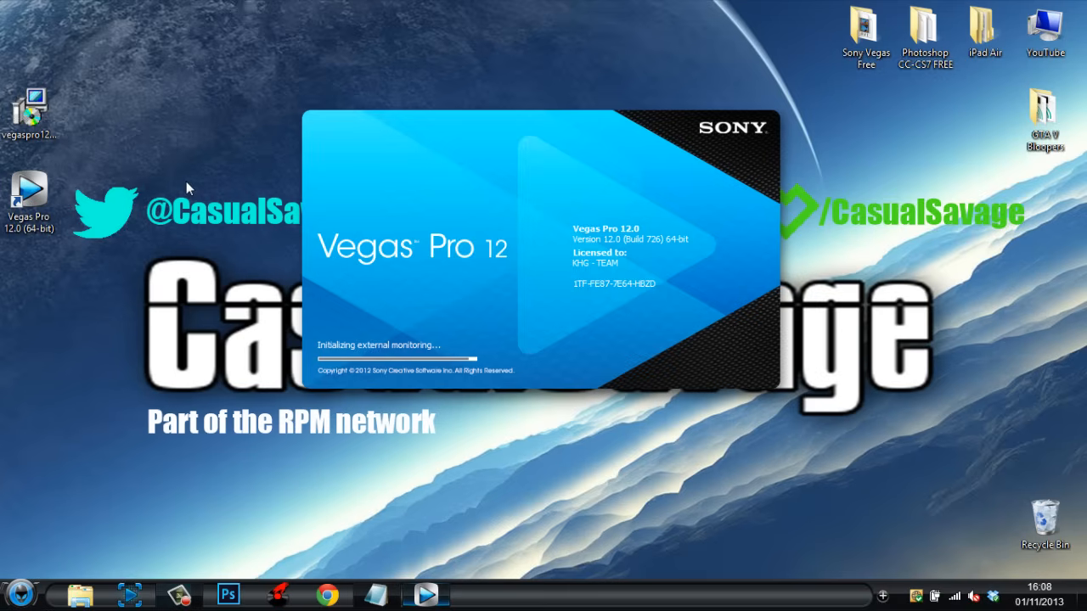
pyautogui.moveTo(265, 305)
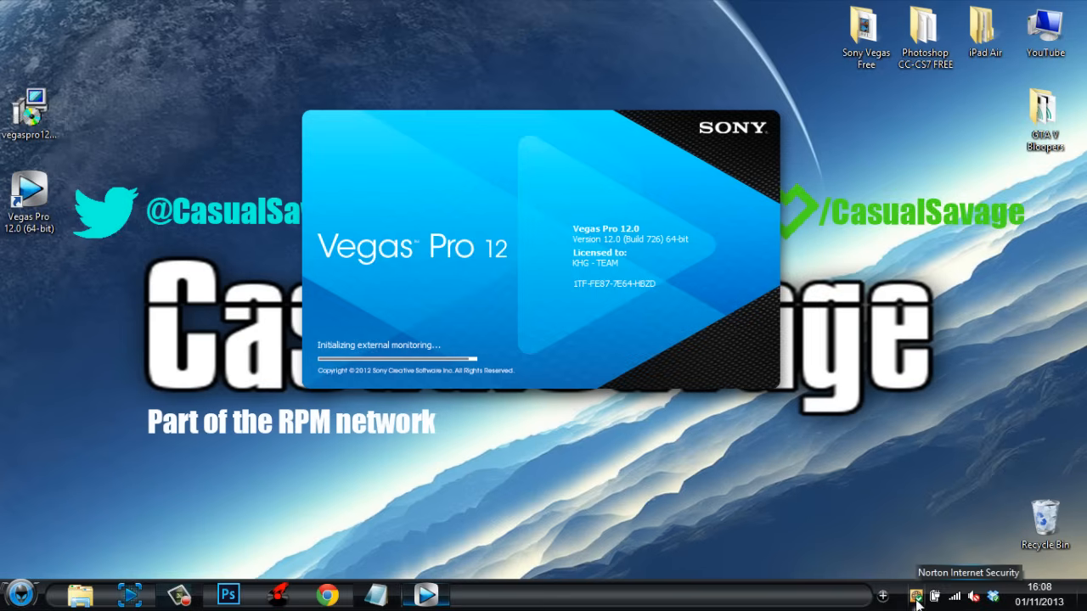
pyautogui.moveTo(906, 466)
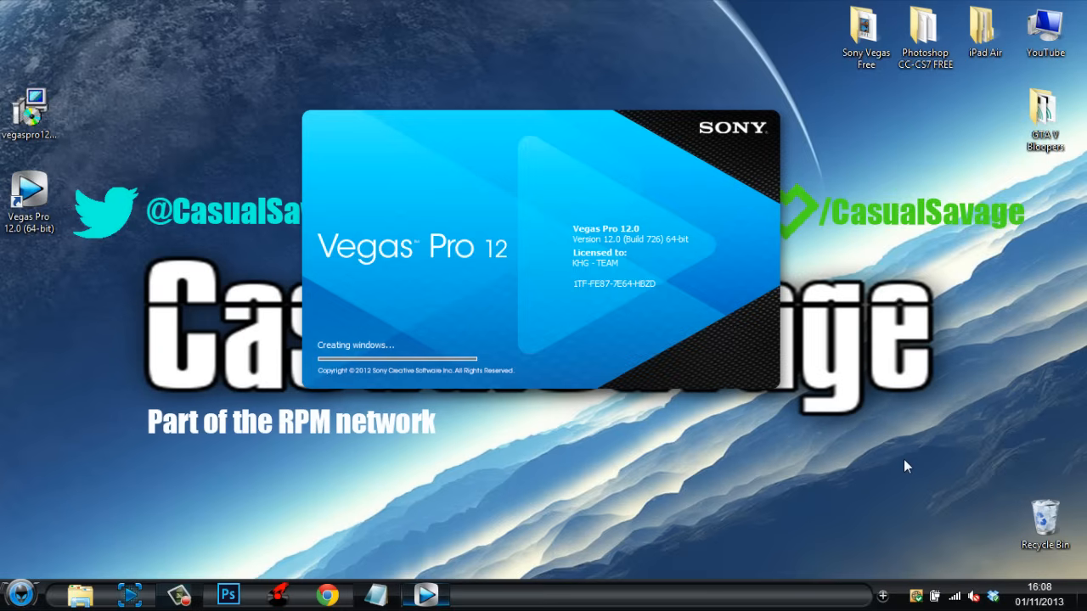
pyautogui.moveTo(907, 523)
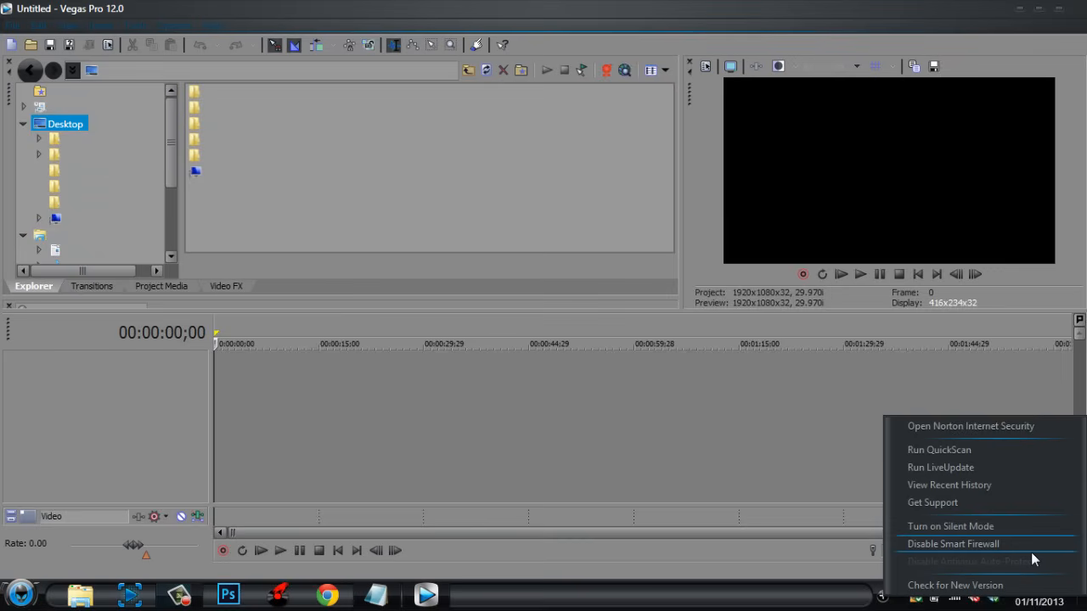
pyautogui.moveTo(1025, 541)
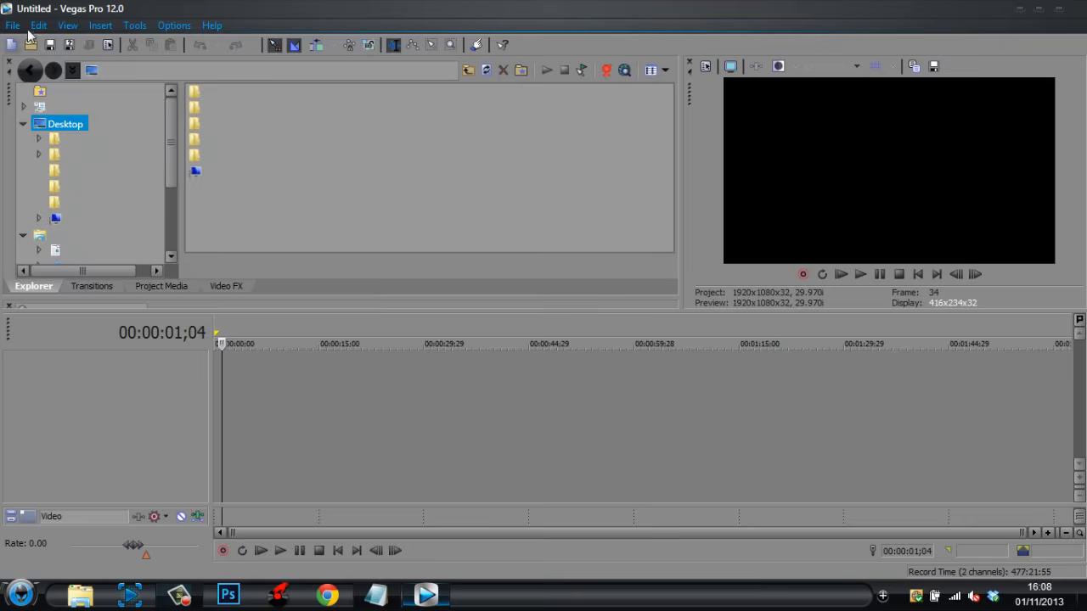
# - Place the timeline cursor near 43 seconds and list the File commands for the Untitled project
pyautogui.click(513, 343)
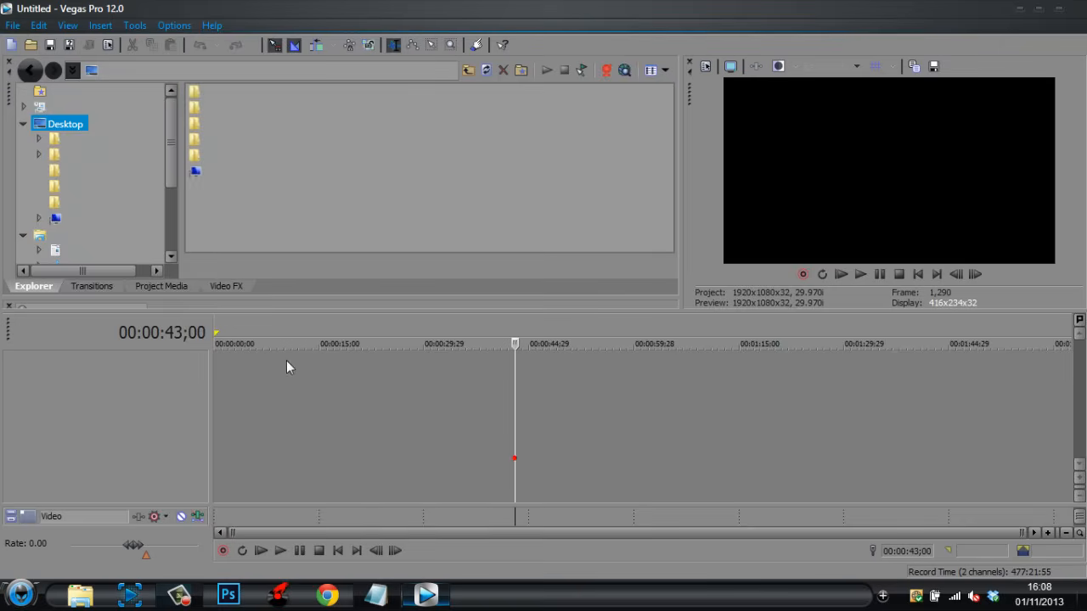
pyautogui.click(13, 26)
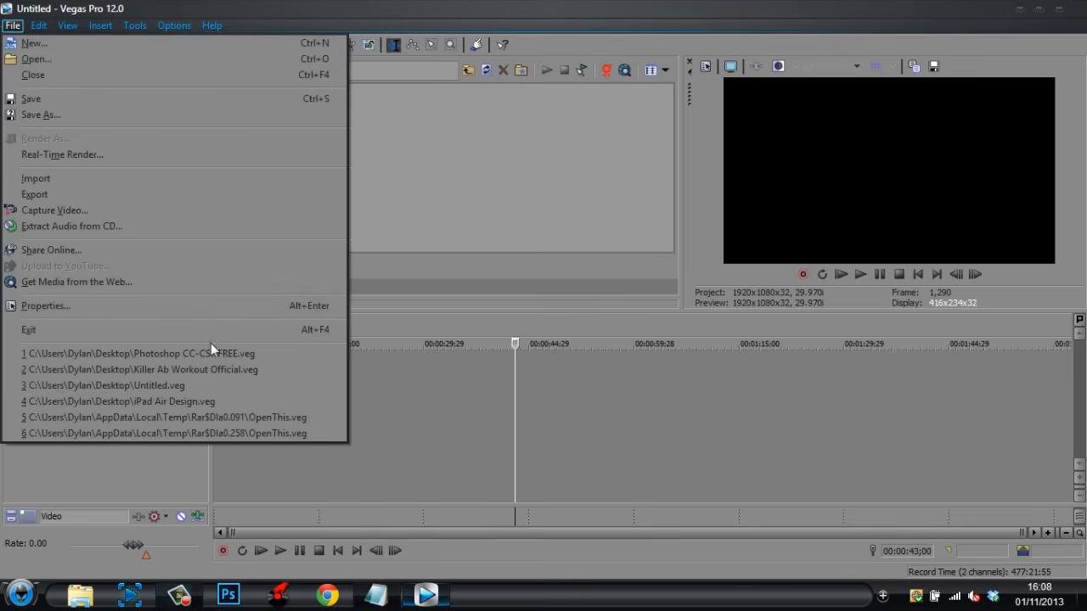